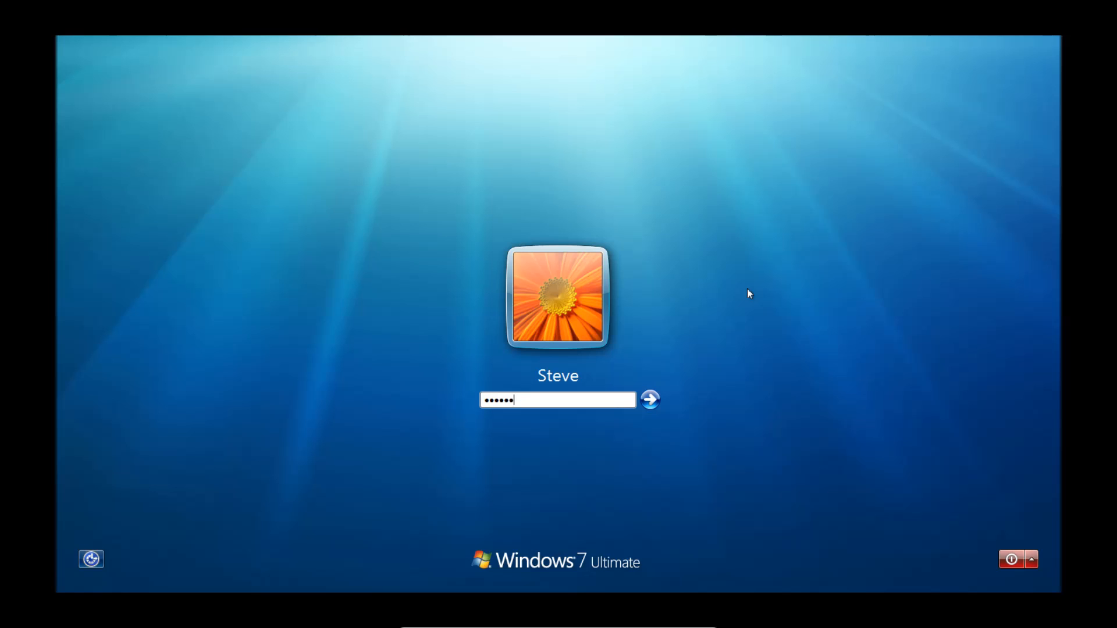
- Submit Steve's password, dismiss the incorrect-password message, and restart the computer from the shutdown options
left_click(649, 400)
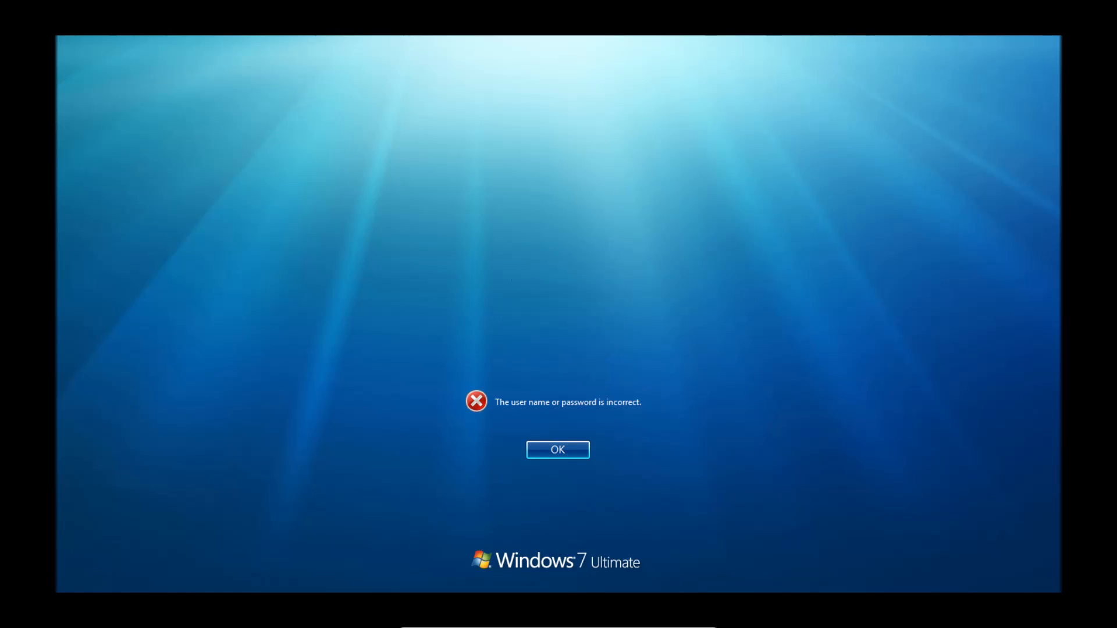
left_click(557, 449)
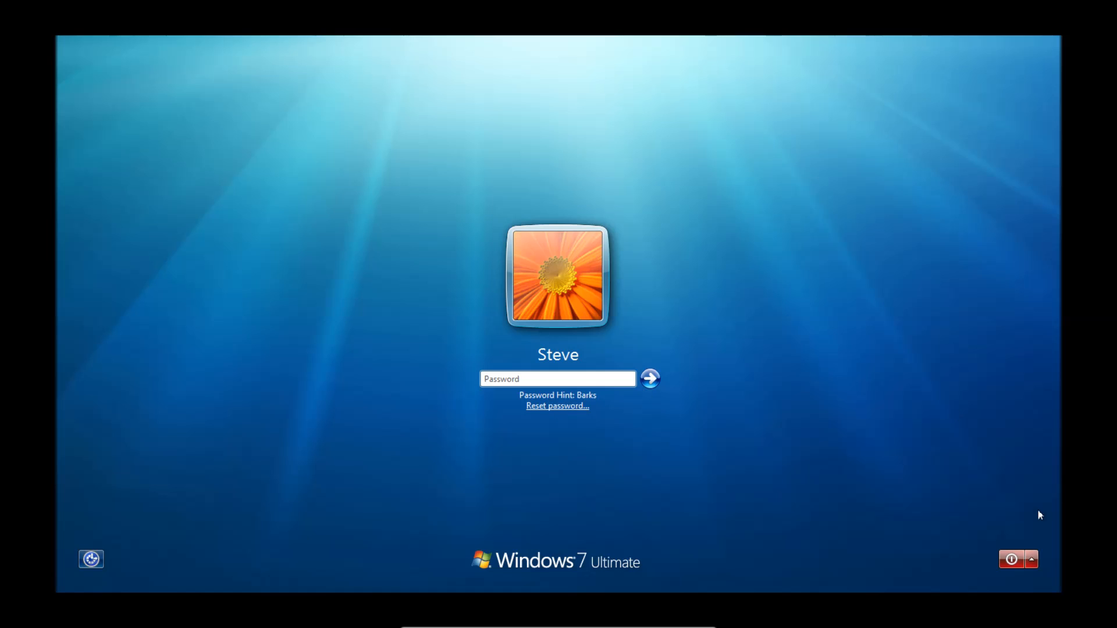
left_click(1030, 559)
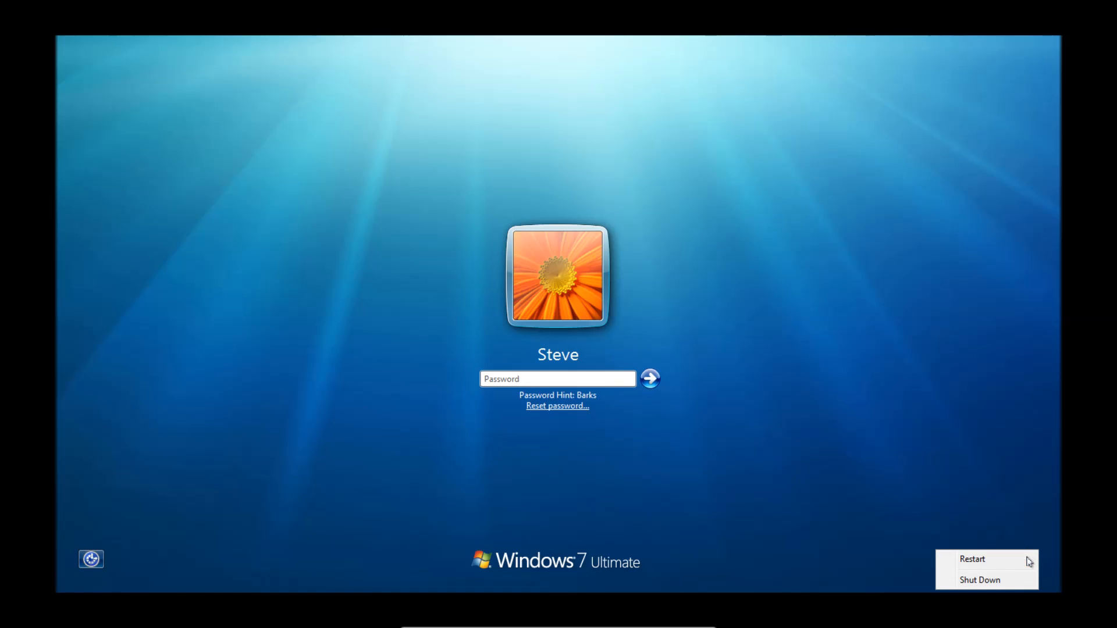
left_click(980, 580)
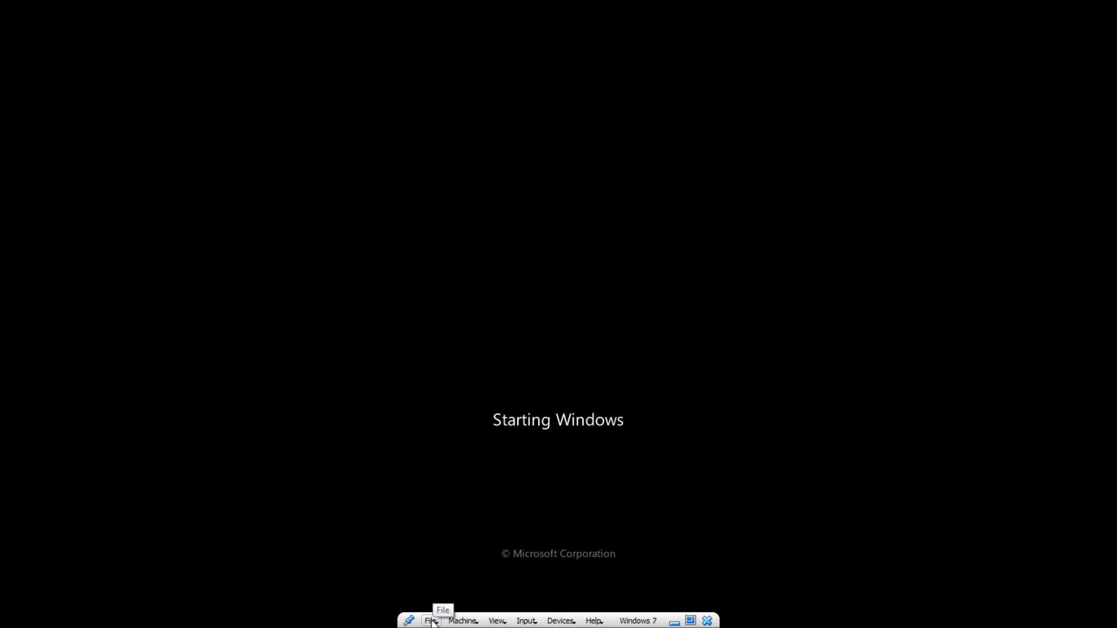
- Interrupt the VM during 'Starting Windows' so Windows Error Recovery appears with Launch Startup Repair highlighted
left_click(429, 621)
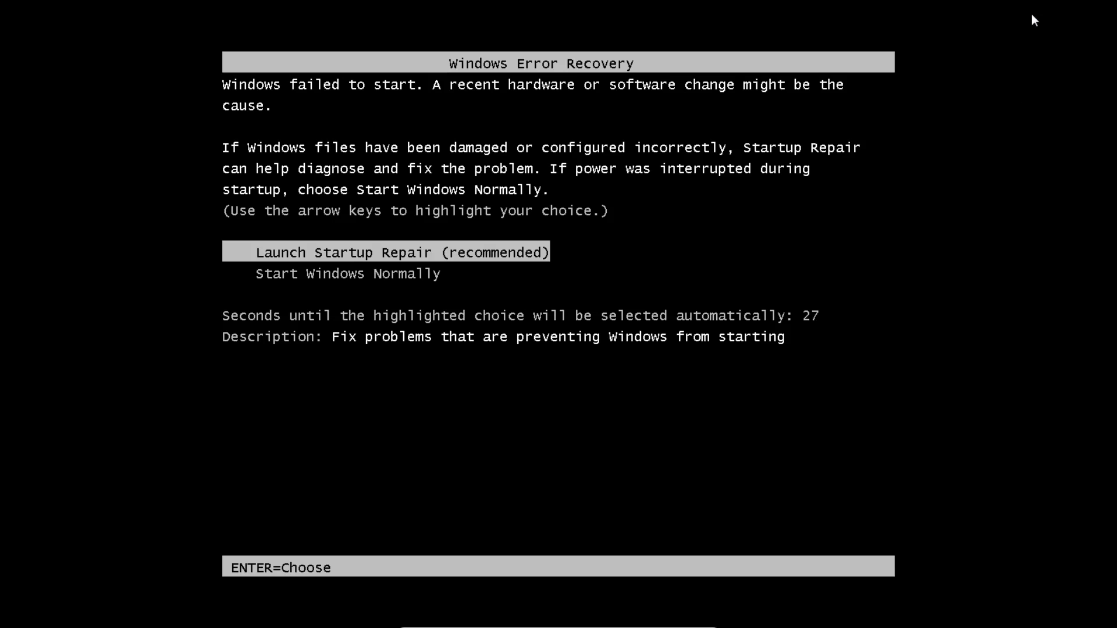
mouse_move(316, 253)
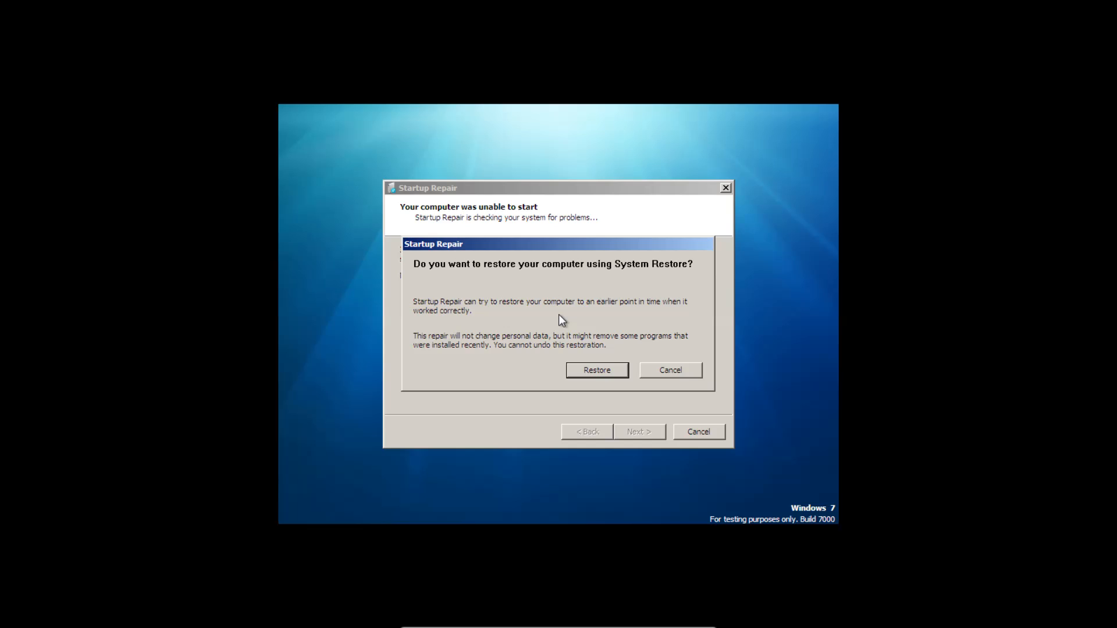
mouse_move(779, 242)
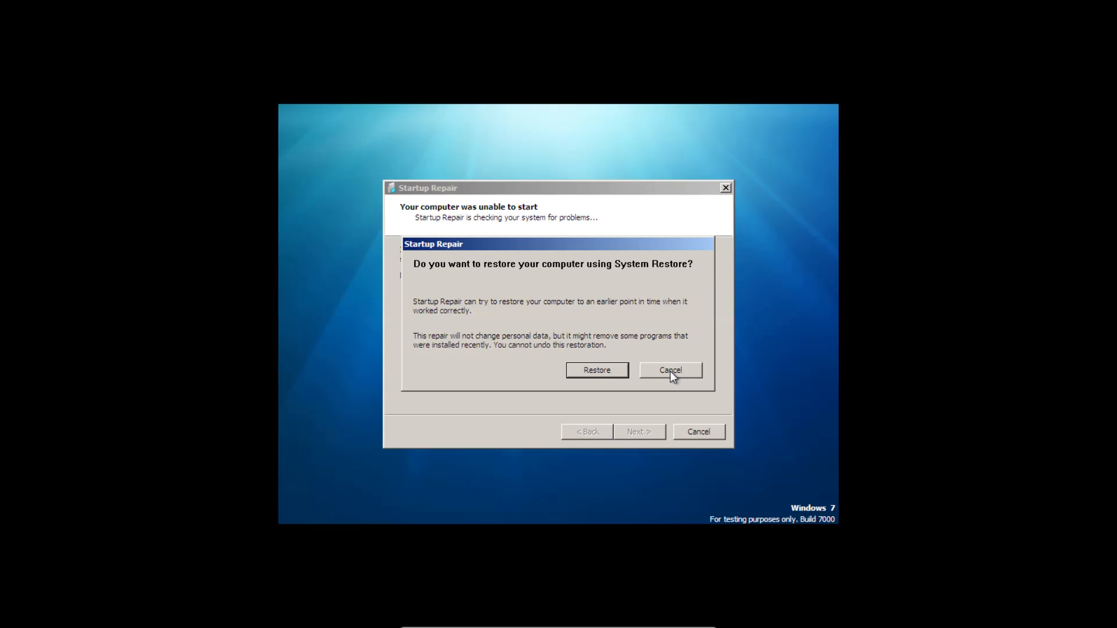
- Cancel the System Restore offer so Startup Repair continues to its privacy statement link
left_click(670, 370)
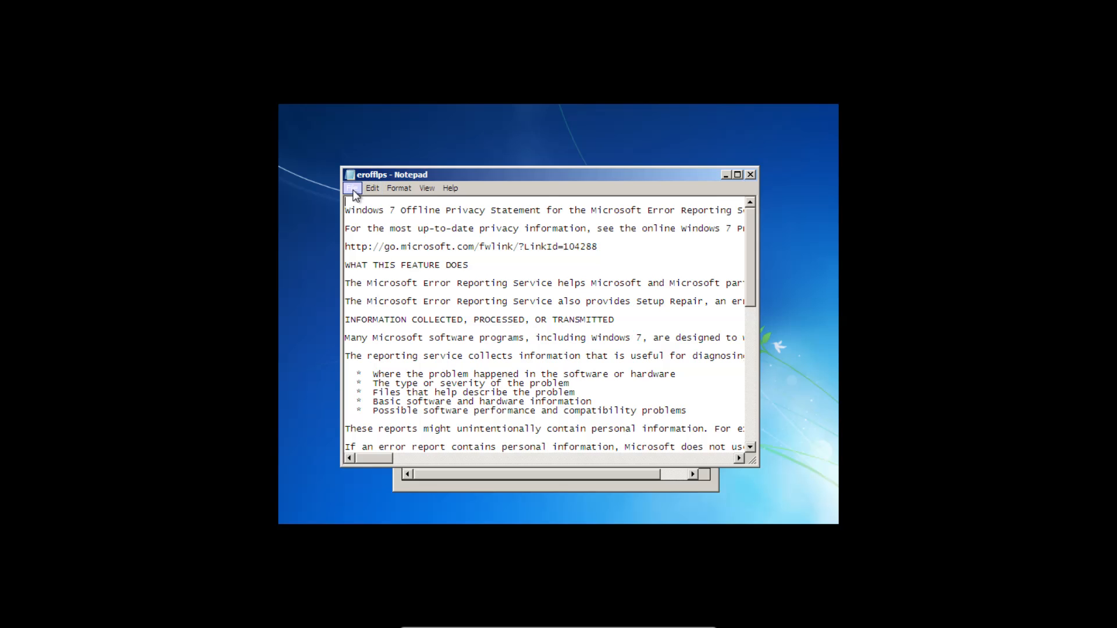
- From Notepad's Open dialog, browse via Computer into C:\Windows and show All Files
left_click(354, 188)
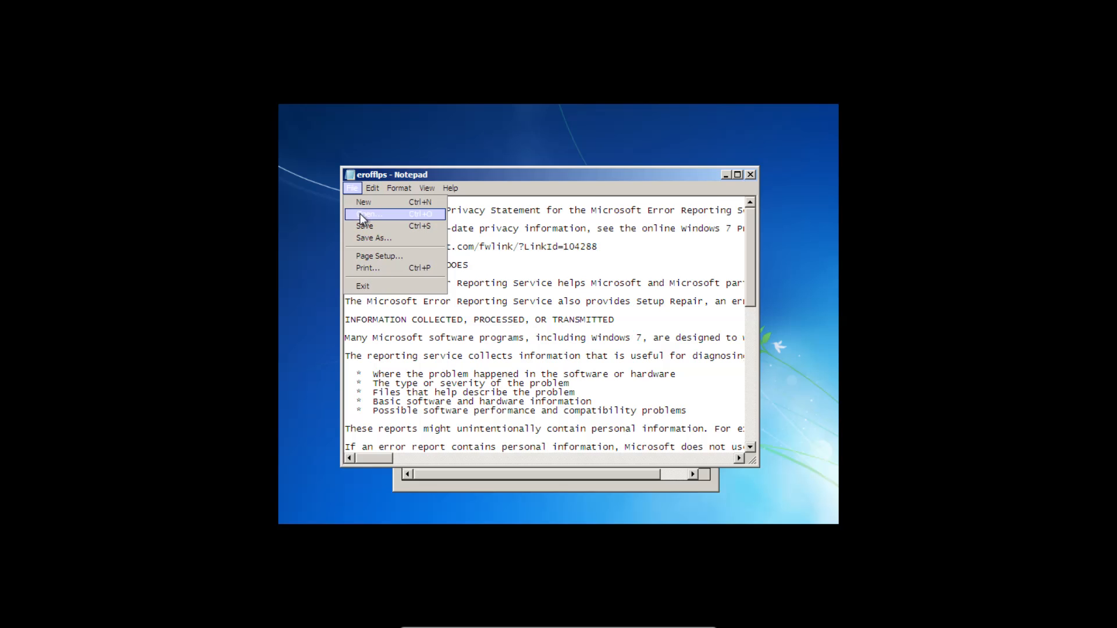
left_click(365, 214)
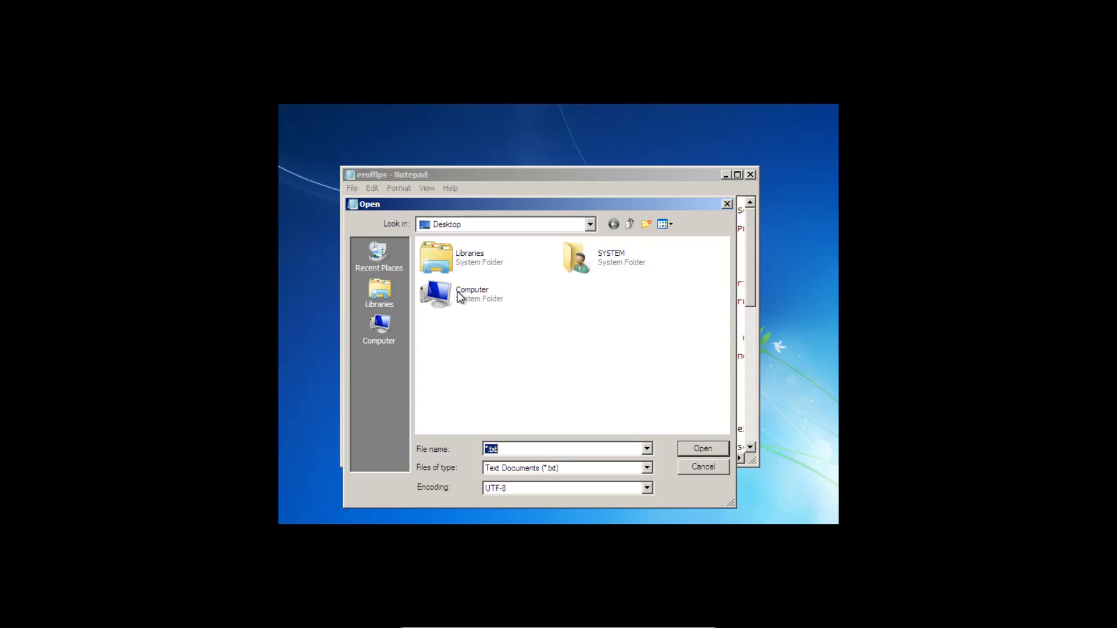
double_click(436, 293)
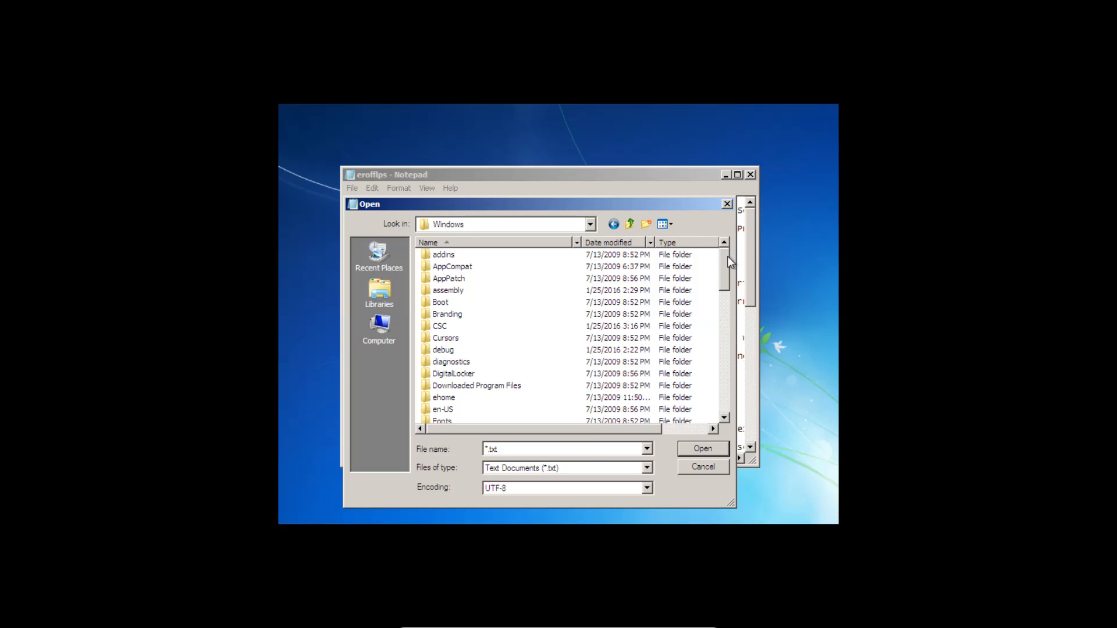
mouse_move(574, 473)
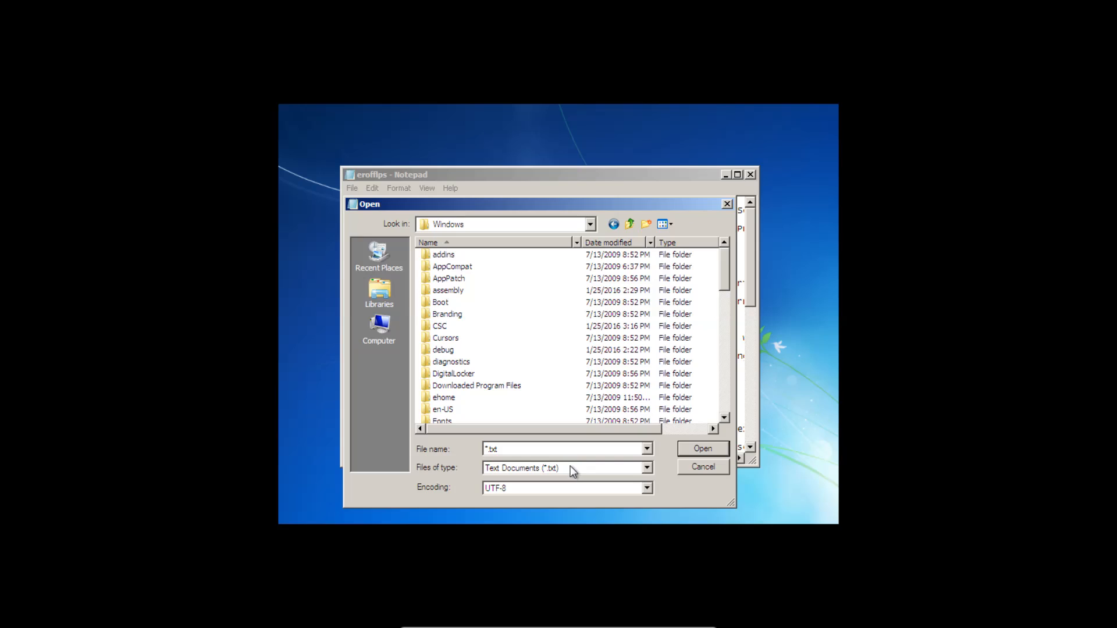
left_click(563, 468)
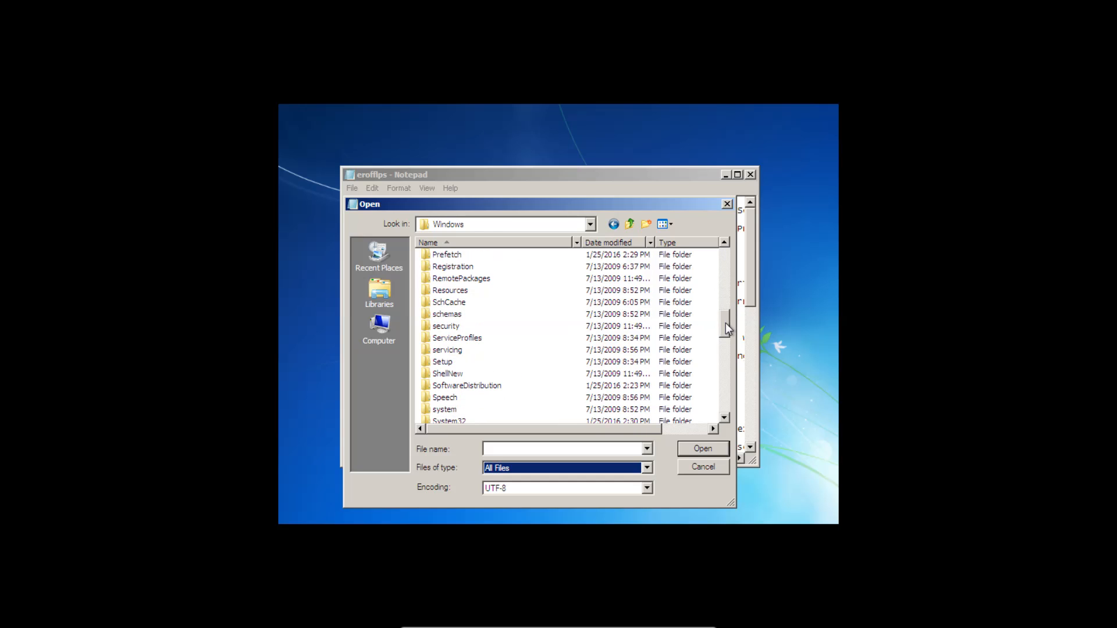
left_click(449, 385)
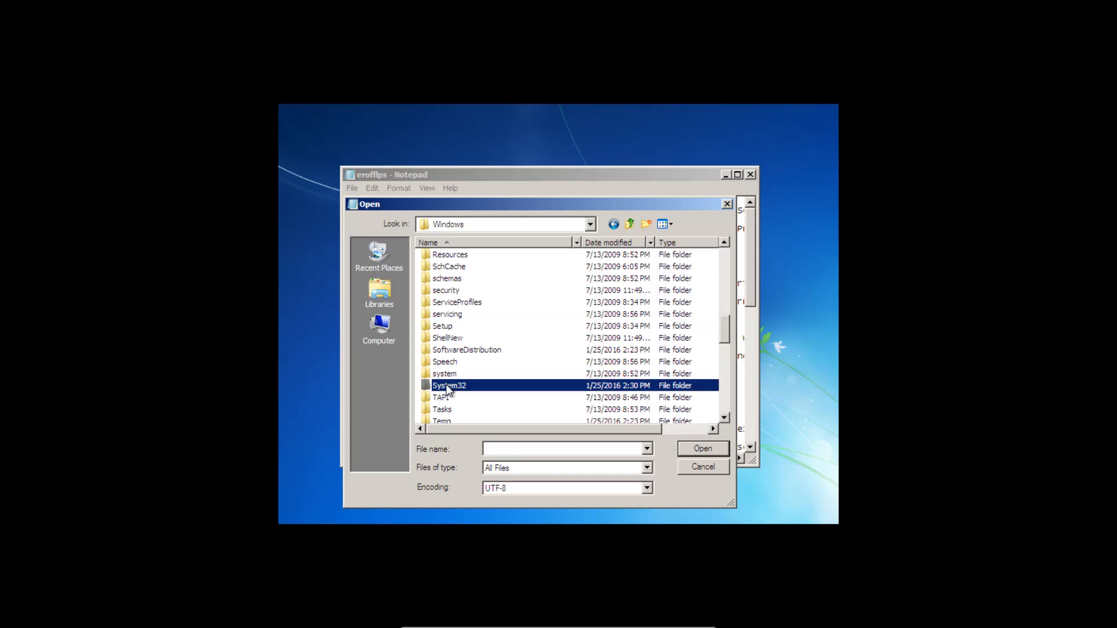
- Inside System32, locate the sethc program and rename it to sethc0
double_click(449, 385)
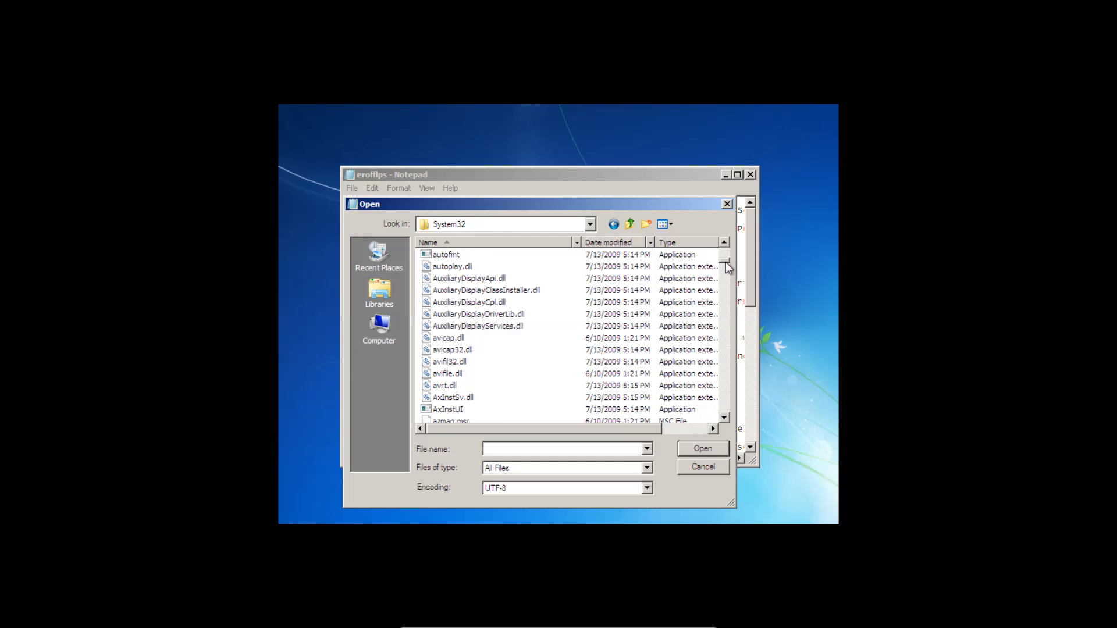
scroll("down", 3)
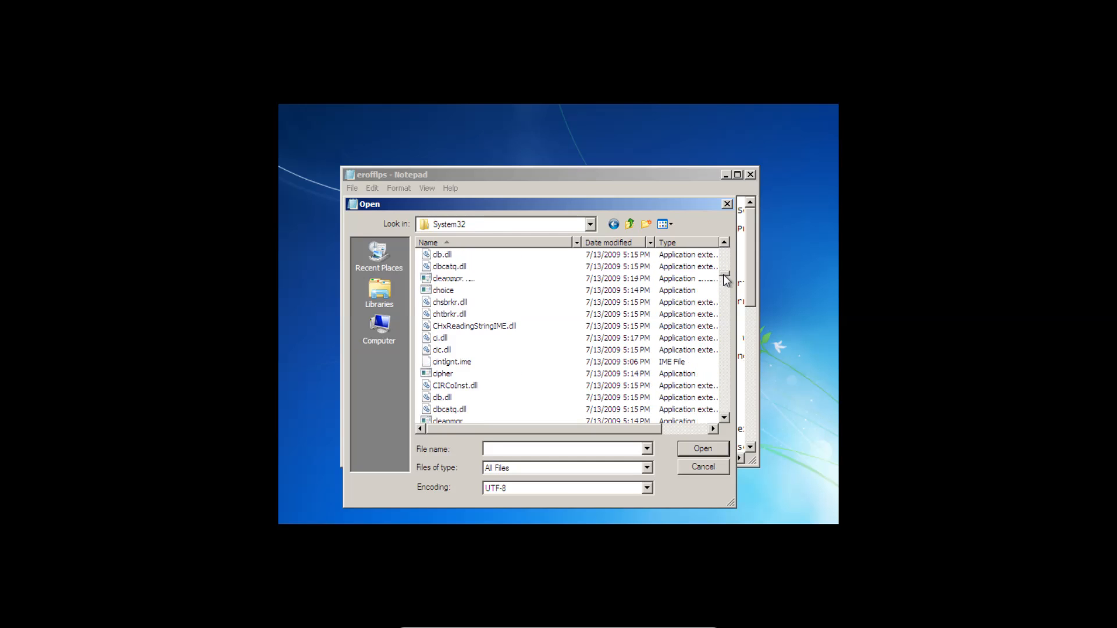
scroll("down", 3)
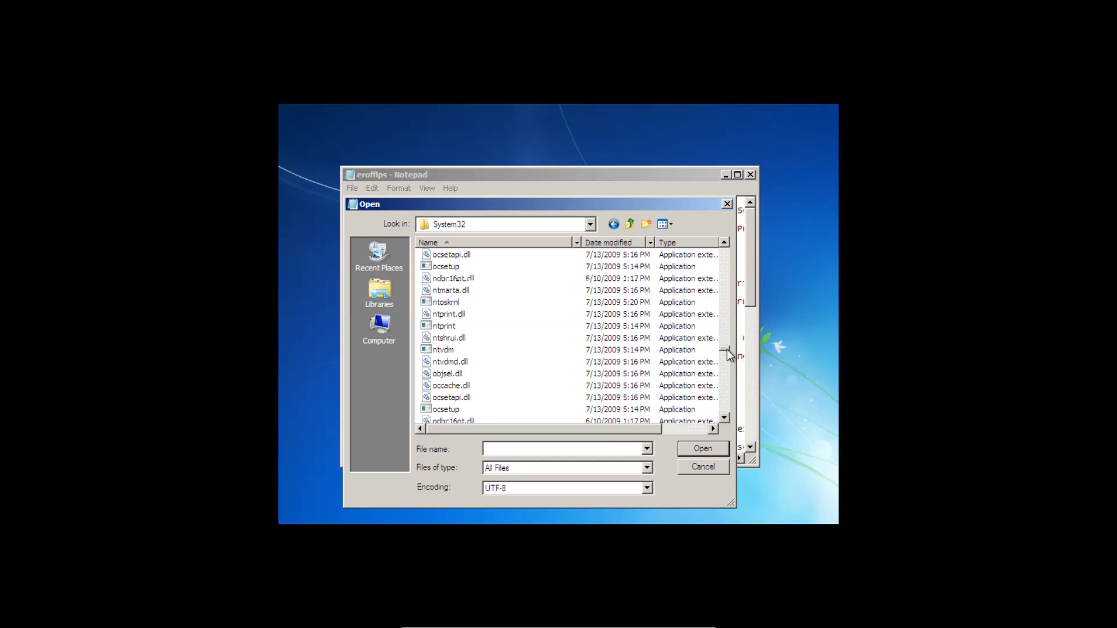
scroll("down", 3)
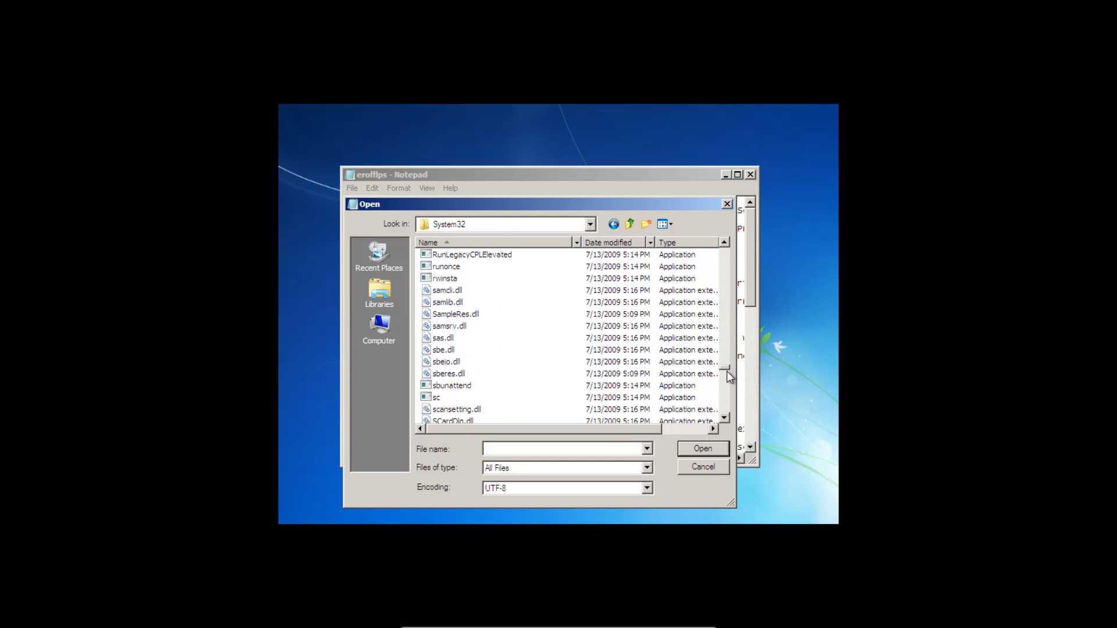
scroll("down", 3)
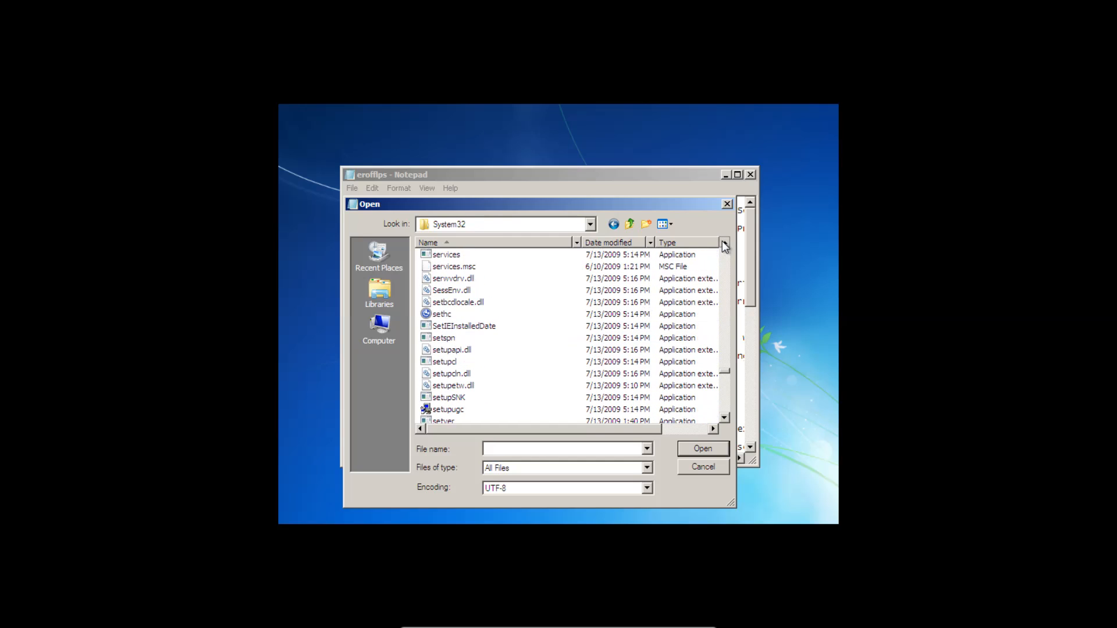
left_click(443, 315)
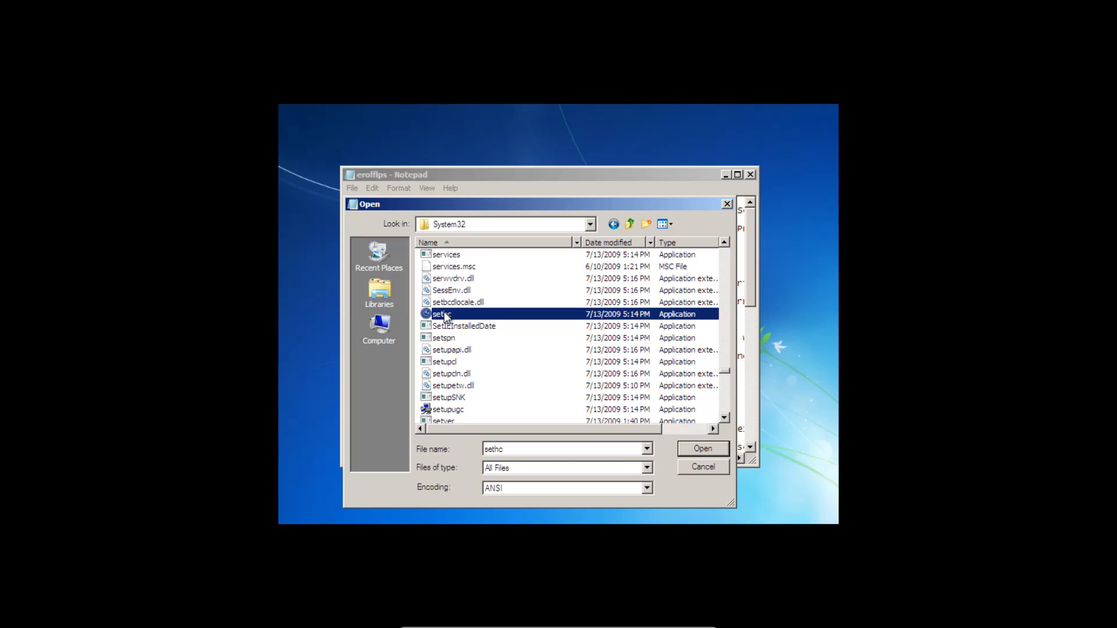
right_click(442, 315)
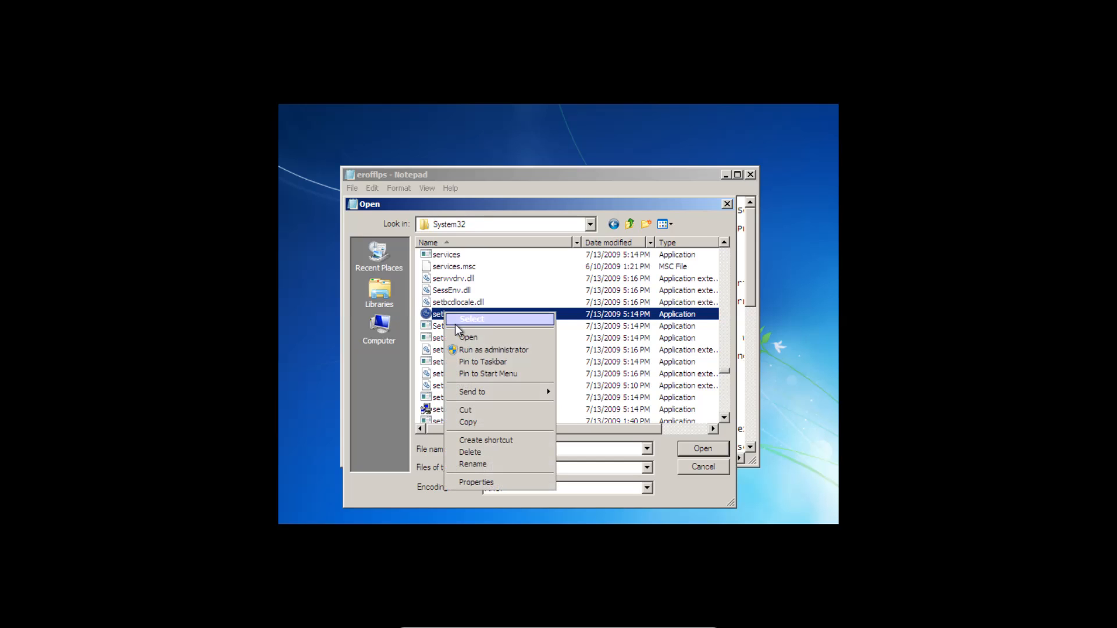
left_click(472, 464)
type("sethc0")
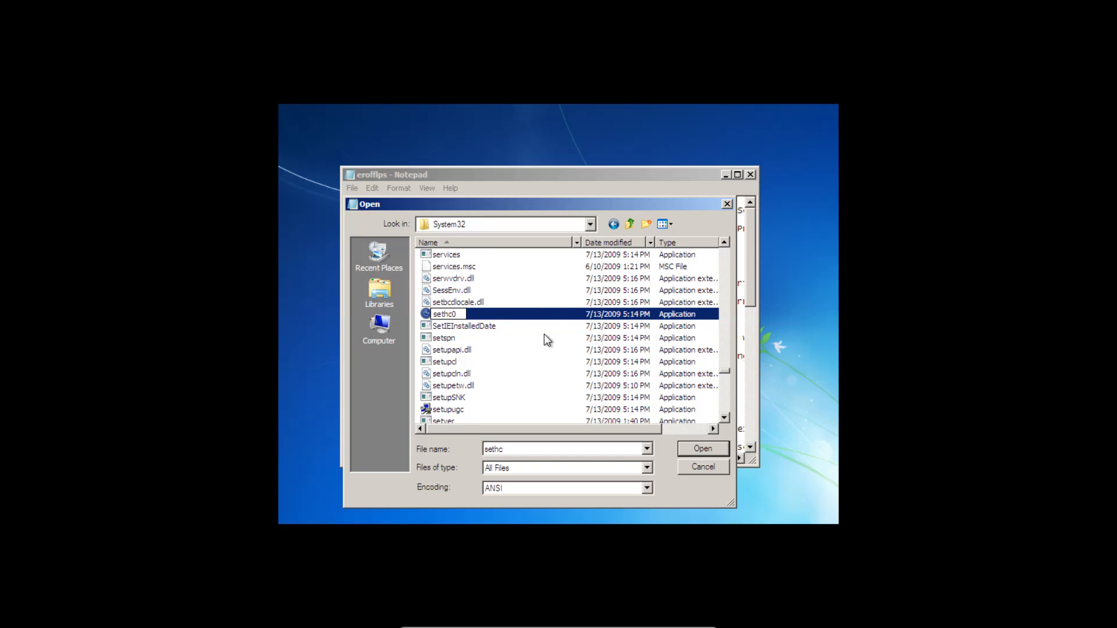
left_click(464, 325)
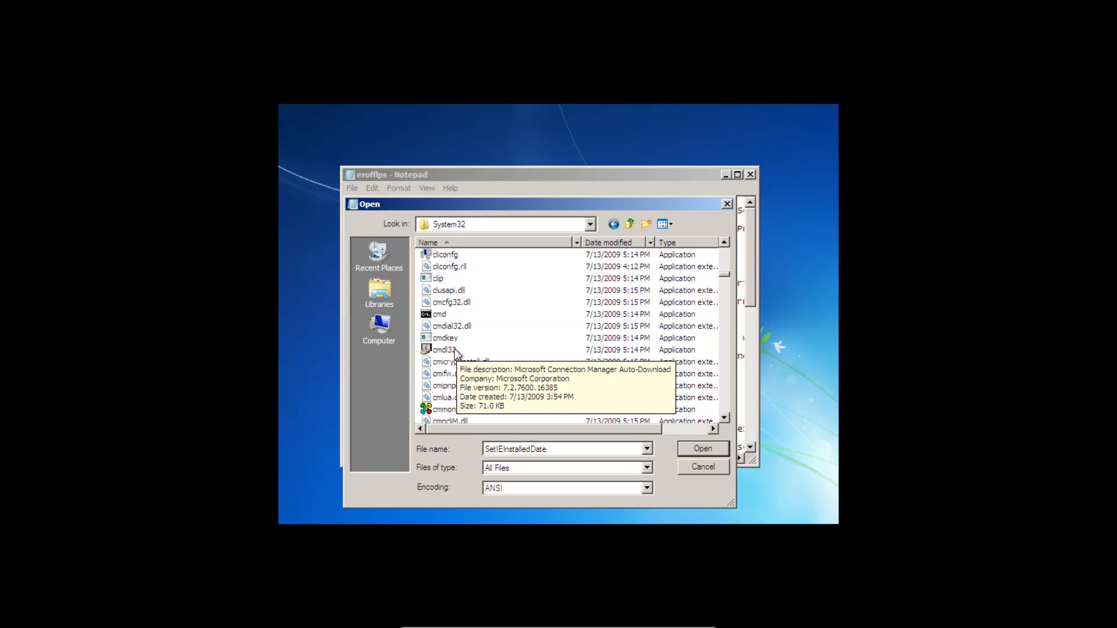
- Copy the cmd program and paste it into System32 as 'cmd - Copy'
left_click(439, 315)
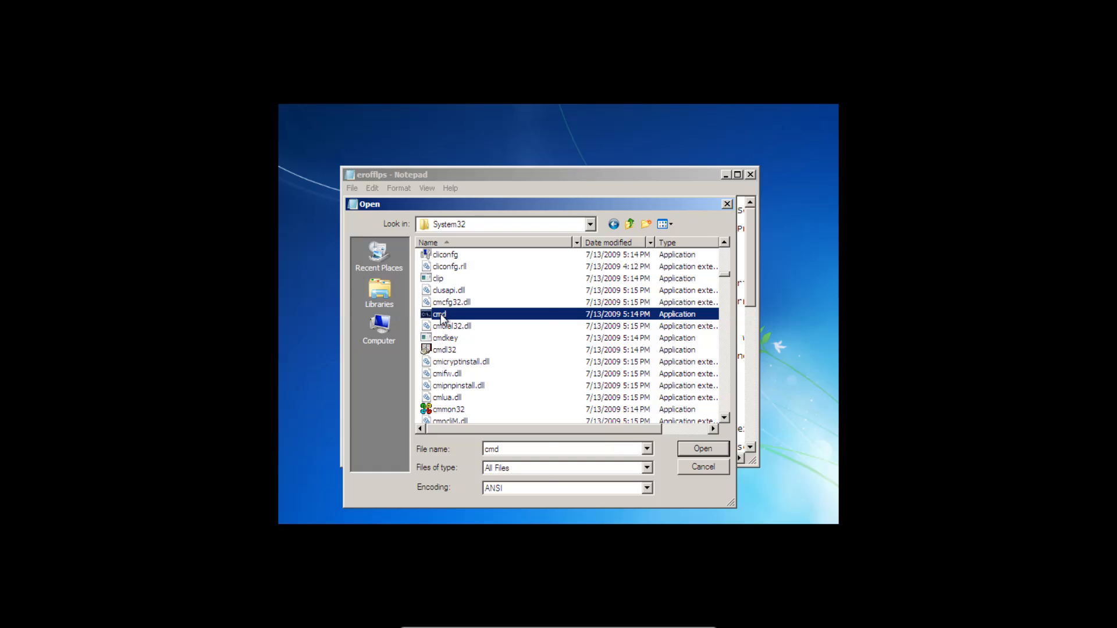
right_click(439, 314)
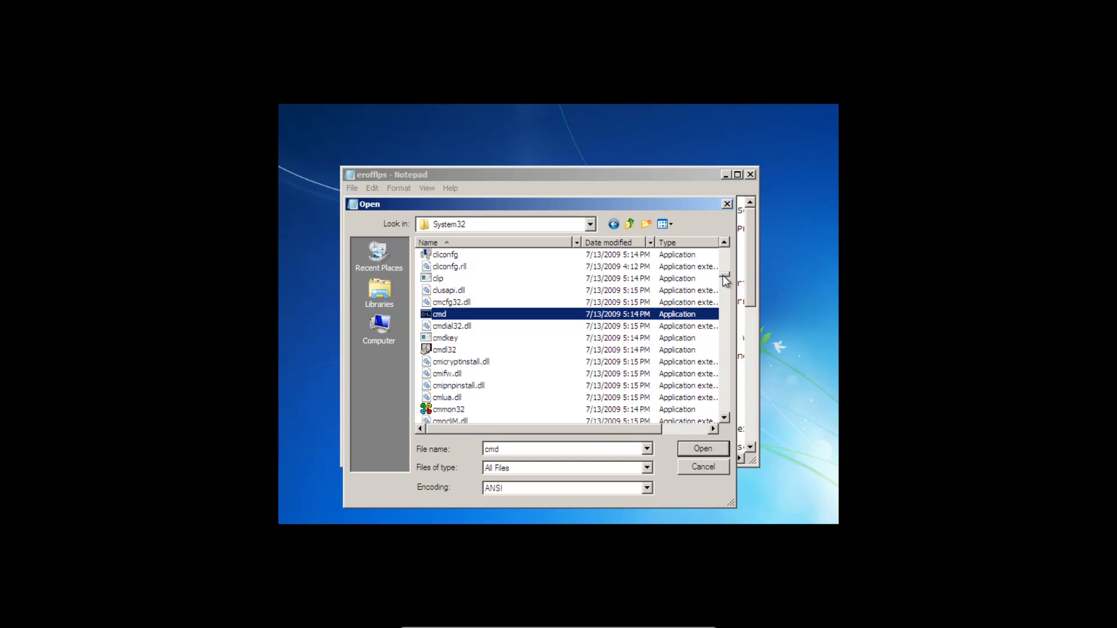
scroll("down", 3)
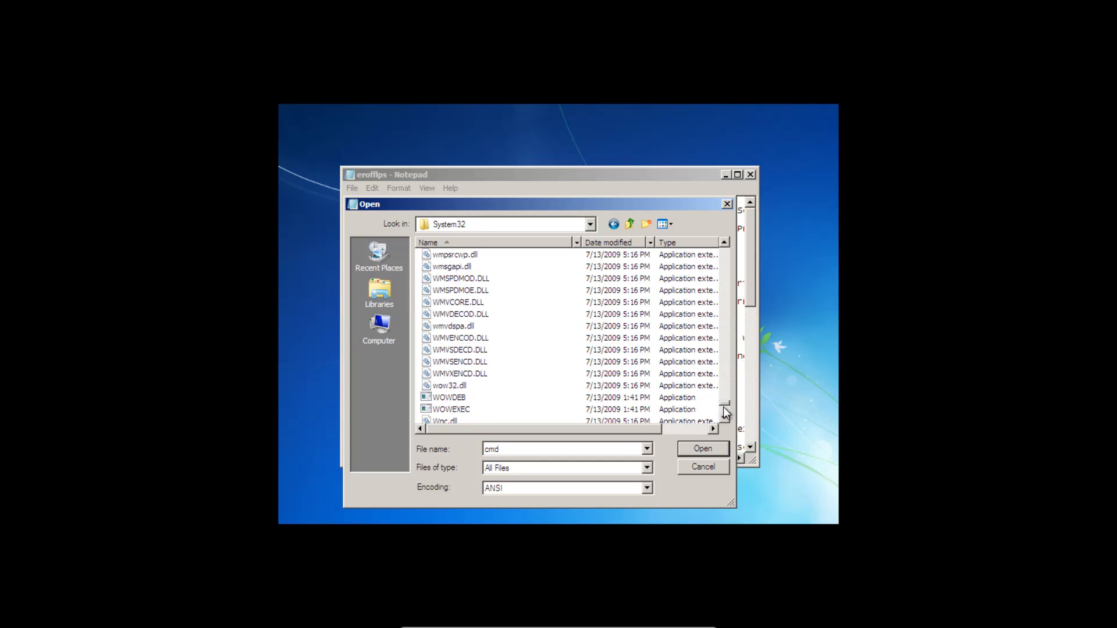
right_click(670, 409)
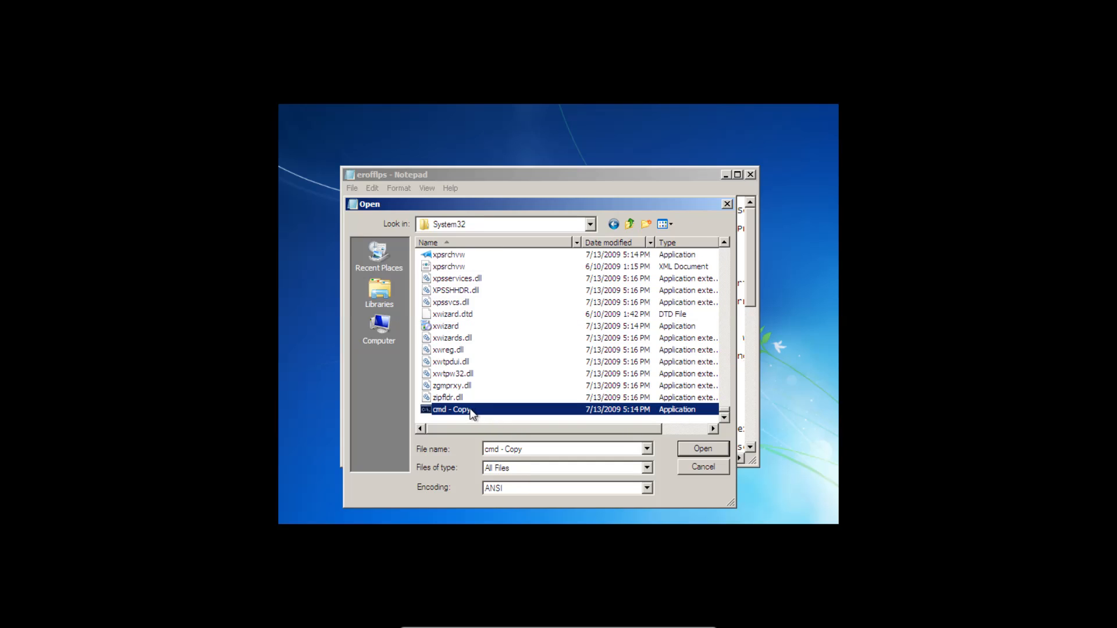
- Rename 'cmd - Copy' to sethc so Sticky Keys launches a command prompt
right_click(452, 409)
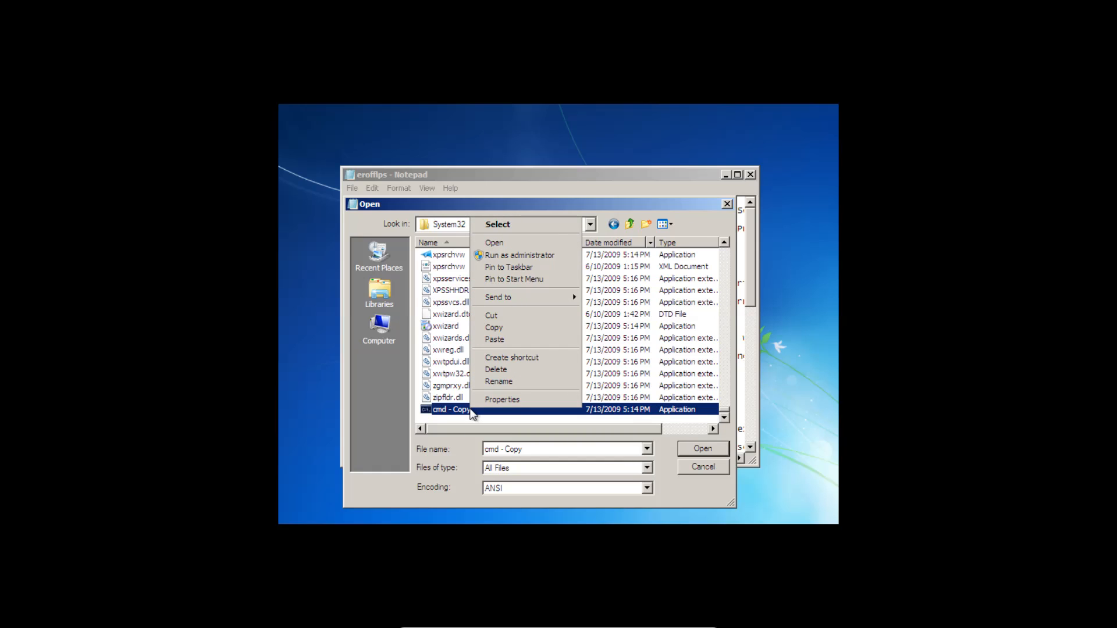
left_click(499, 382)
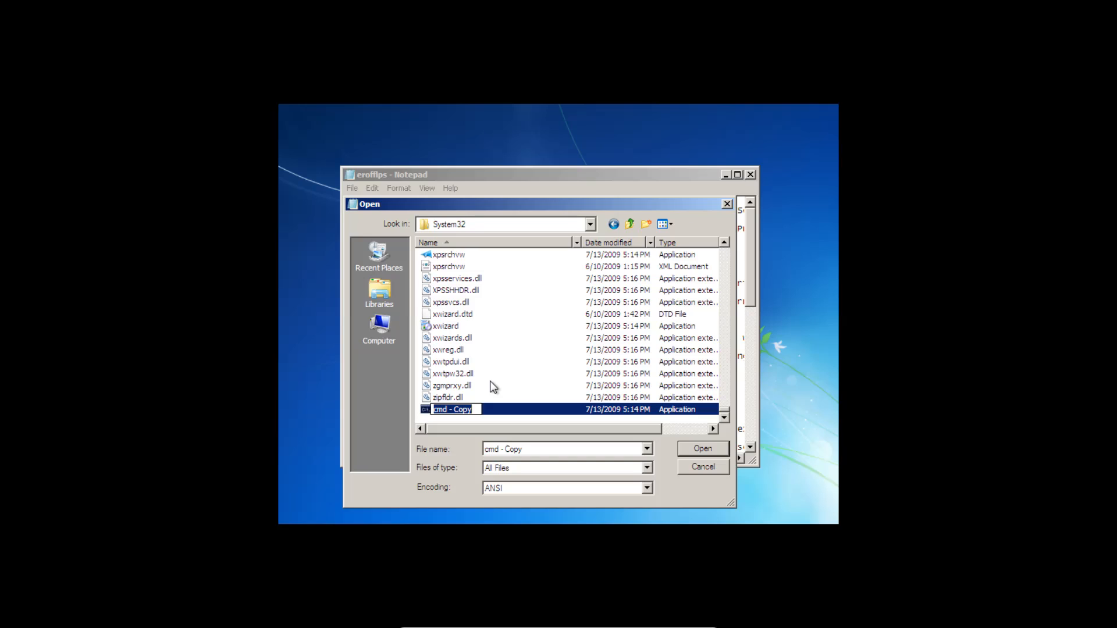
type("seth")
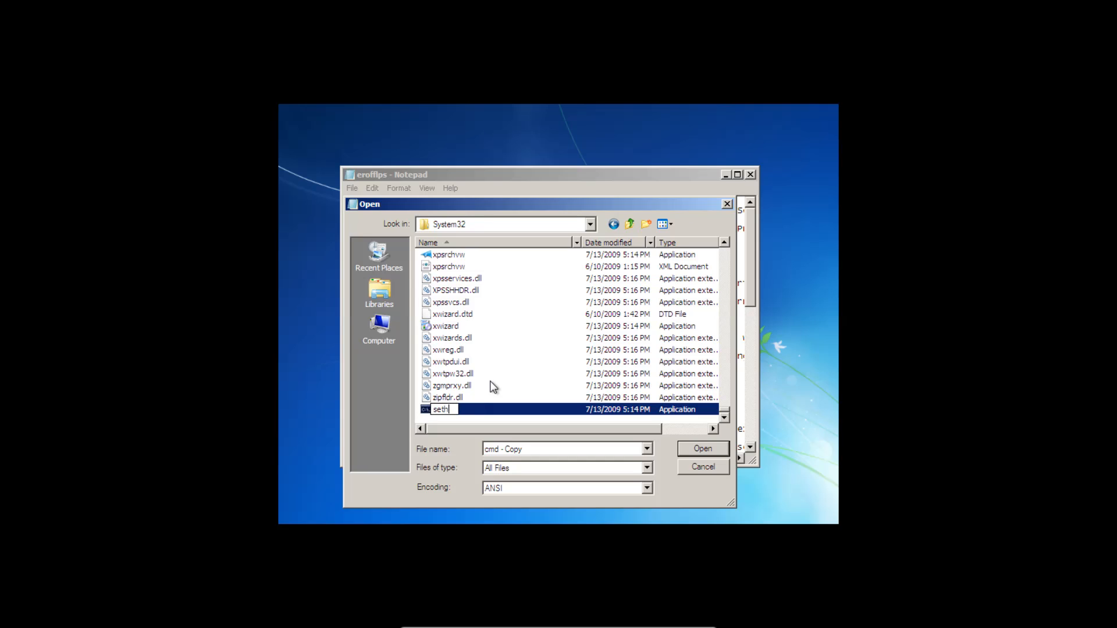
type("c")
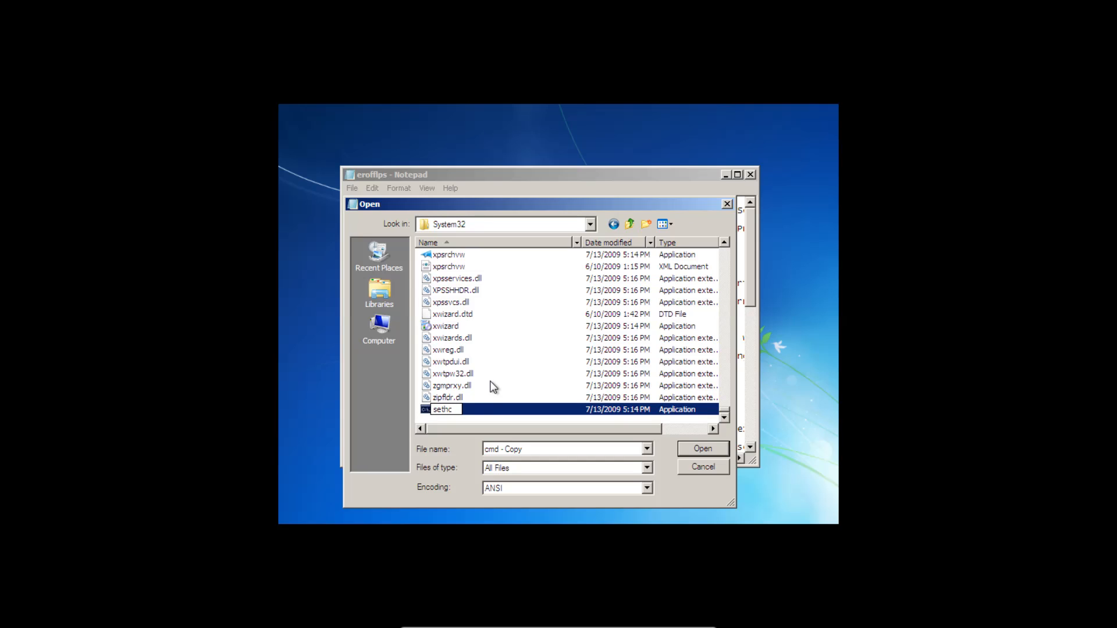
left_click(452, 385)
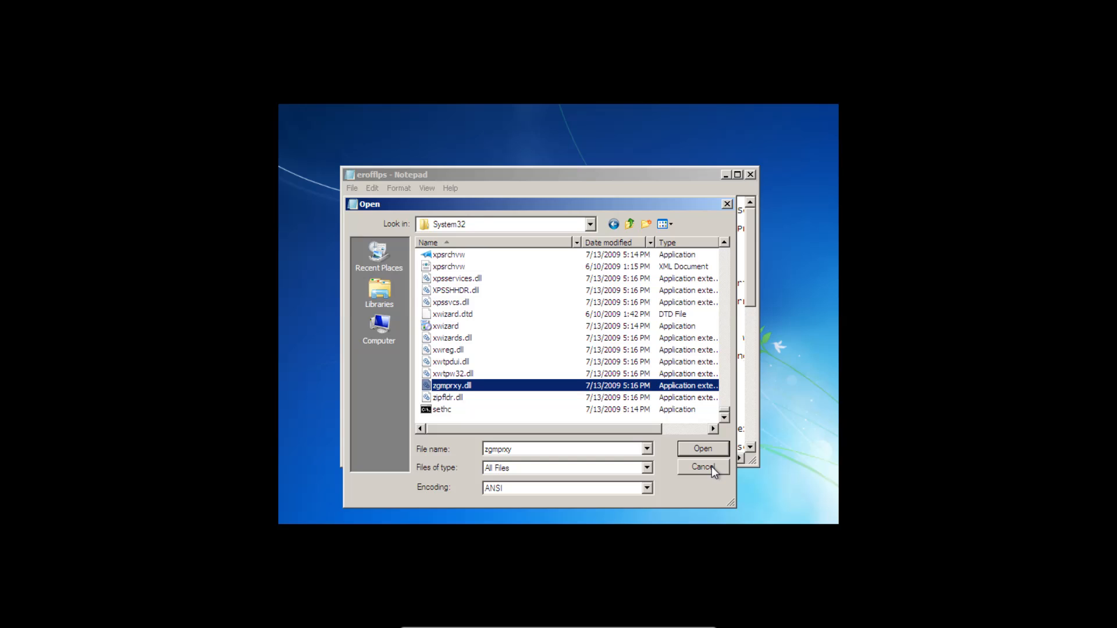
- Cancel the Open dialog, choose Don't send, and finish Startup Repair to shut down
left_click(702, 467)
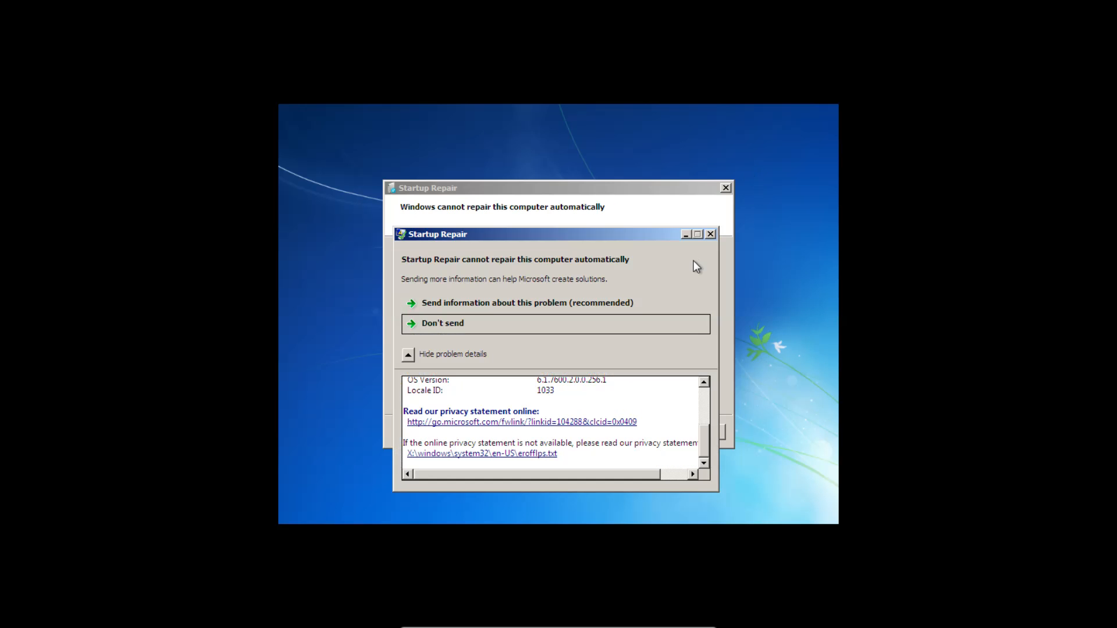
left_click(443, 323)
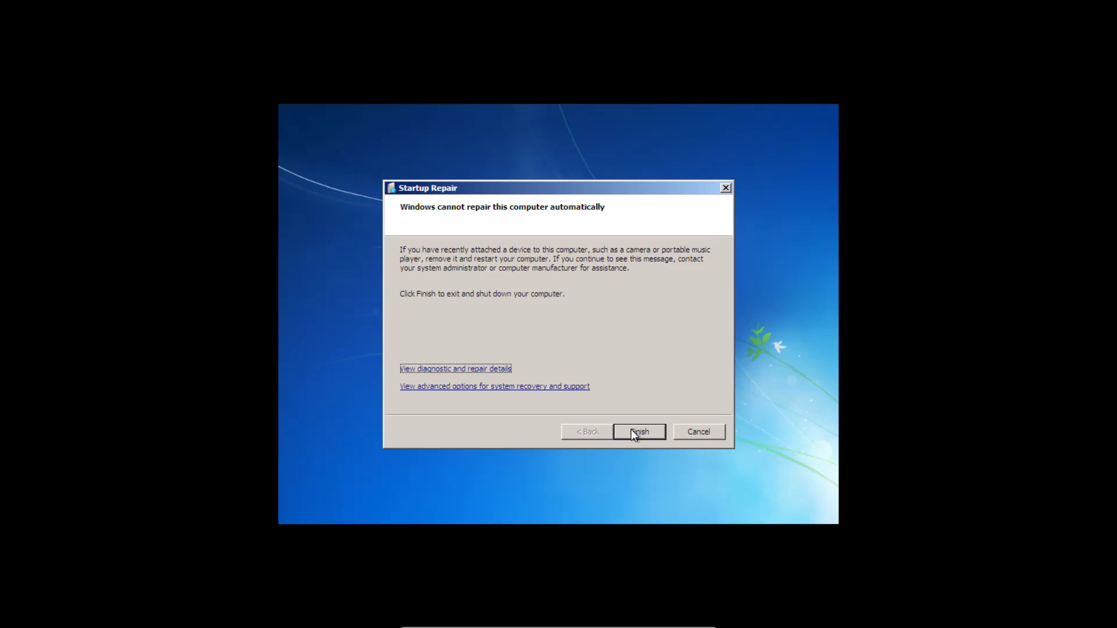
left_click(639, 431)
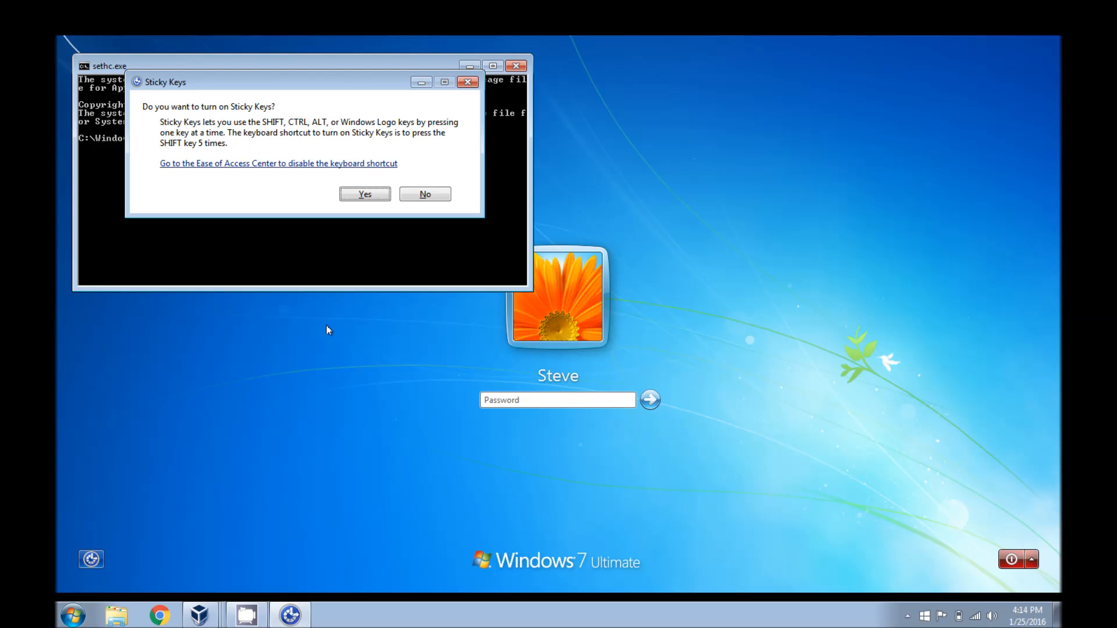
mouse_move(379, 225)
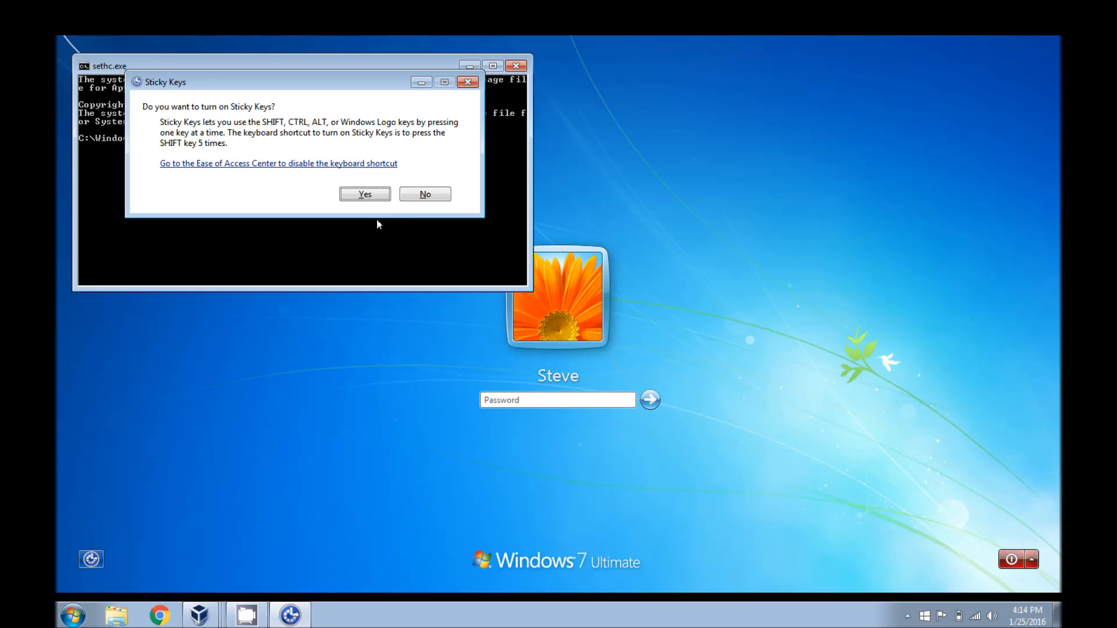
- Dismiss the Sticky Keys prompt and drag the sethc.exe console to the screen centre
left_click(423, 195)
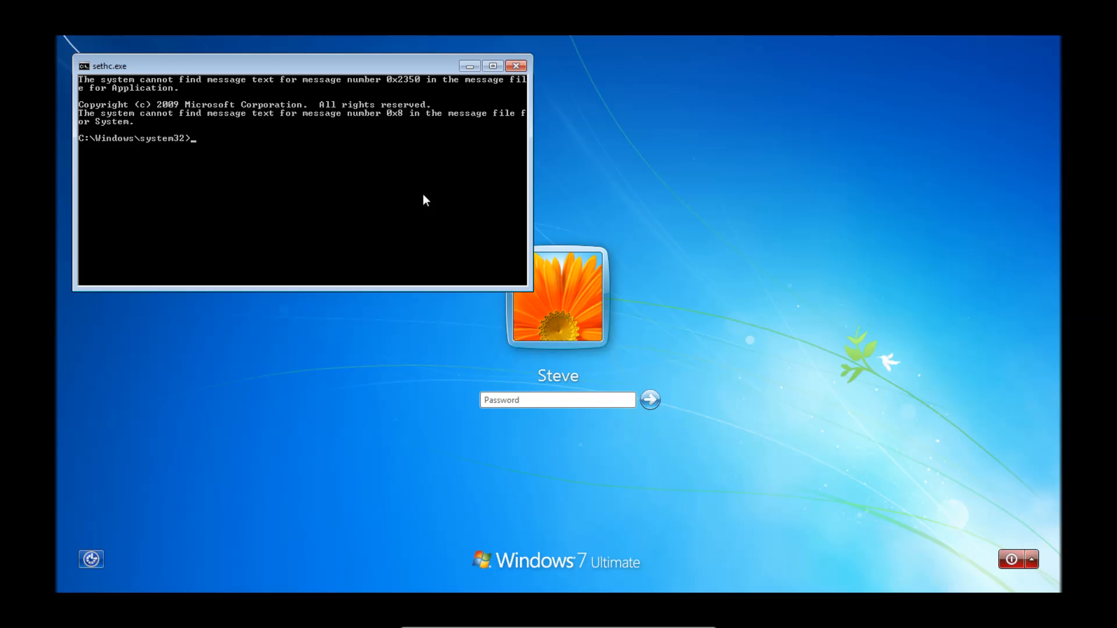
left_click_drag(285, 66, 460, 141)
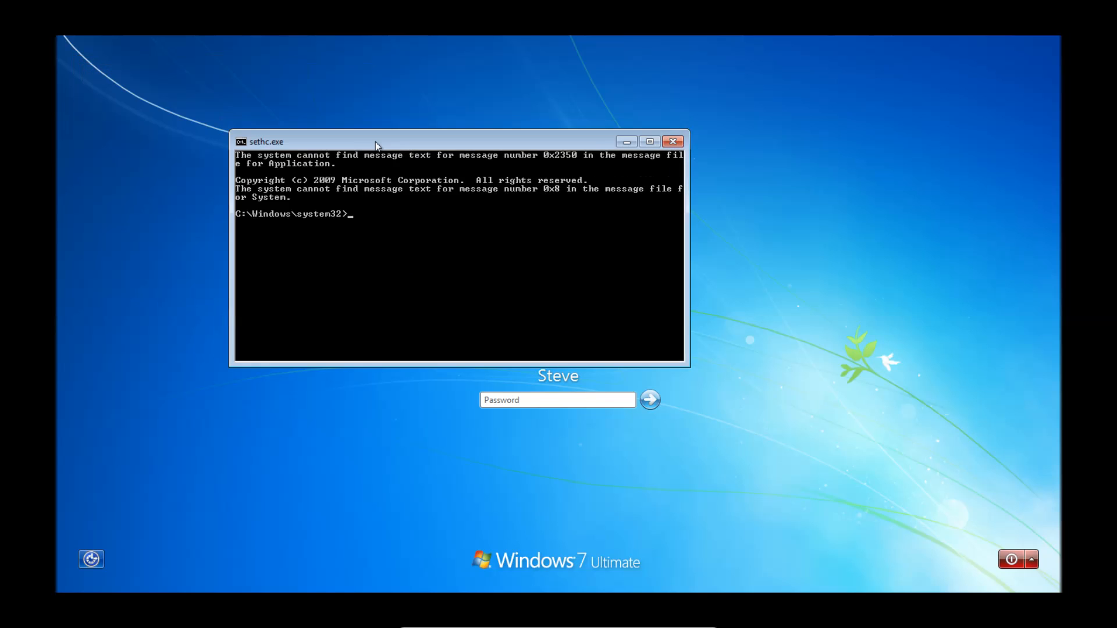
left_click_drag(377, 141, 459, 157)
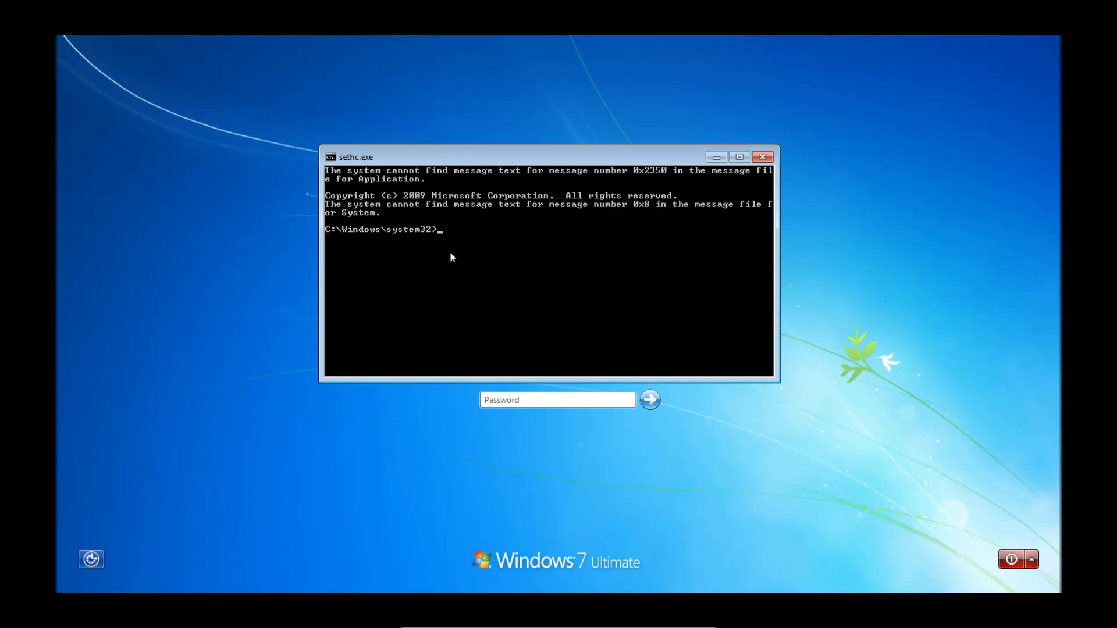
mouse_move(456, 299)
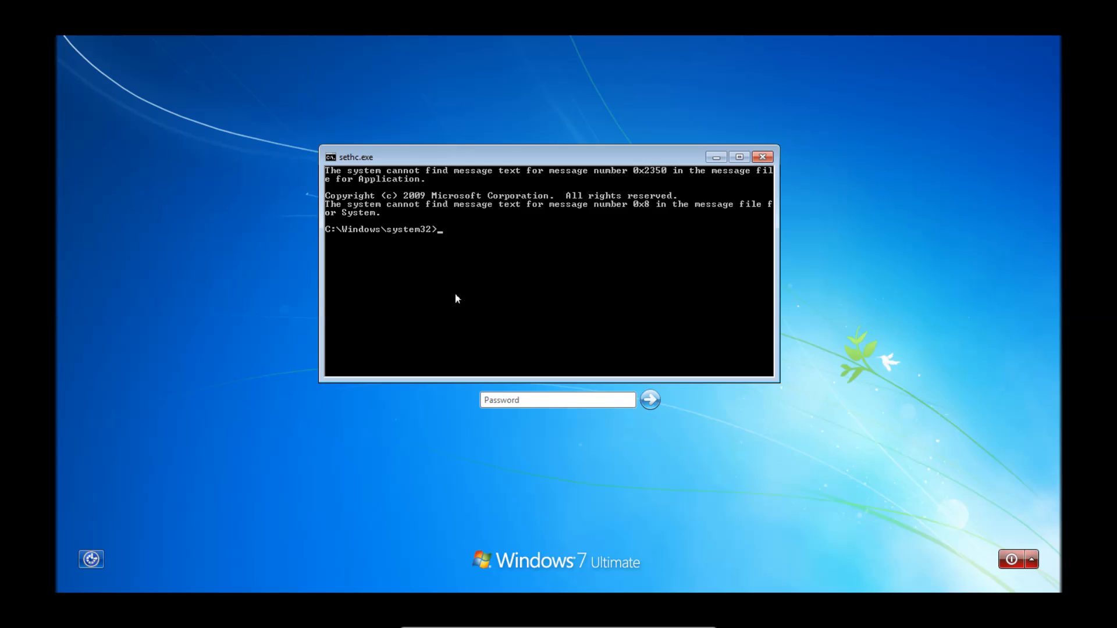
- Run net user to list the accounts Administrator, Guest and Steve
type("net user")
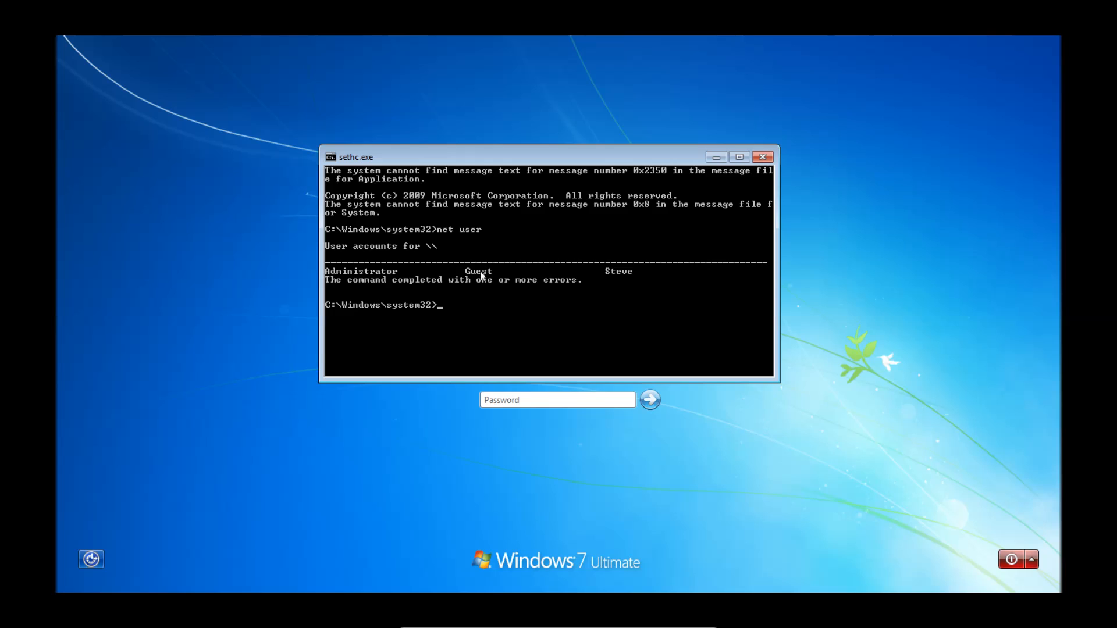
mouse_move(356, 266)
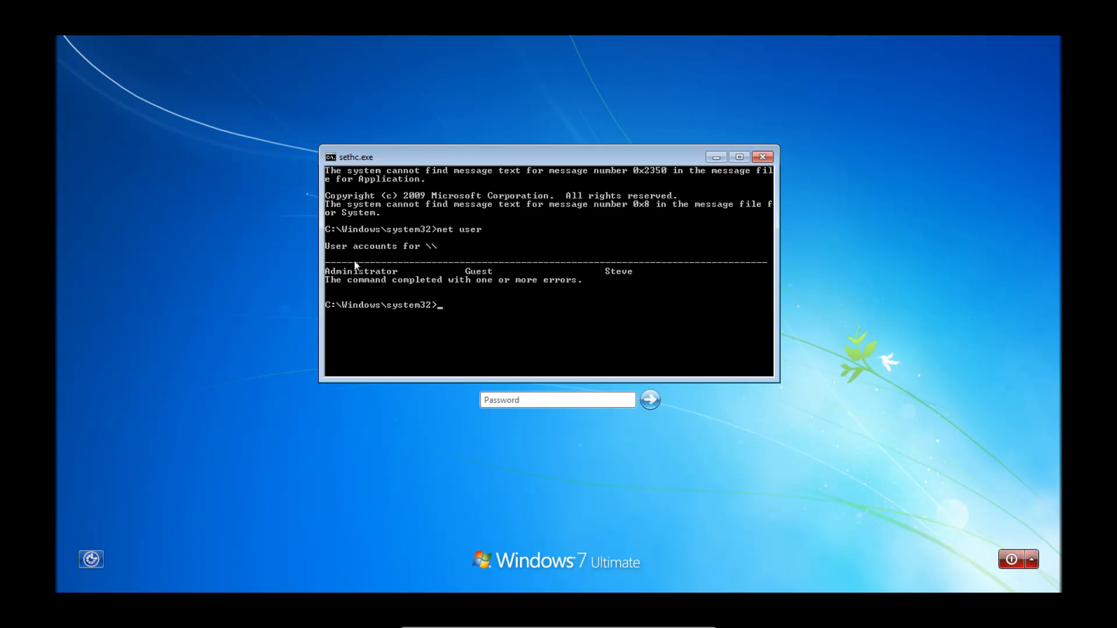
mouse_move(627, 277)
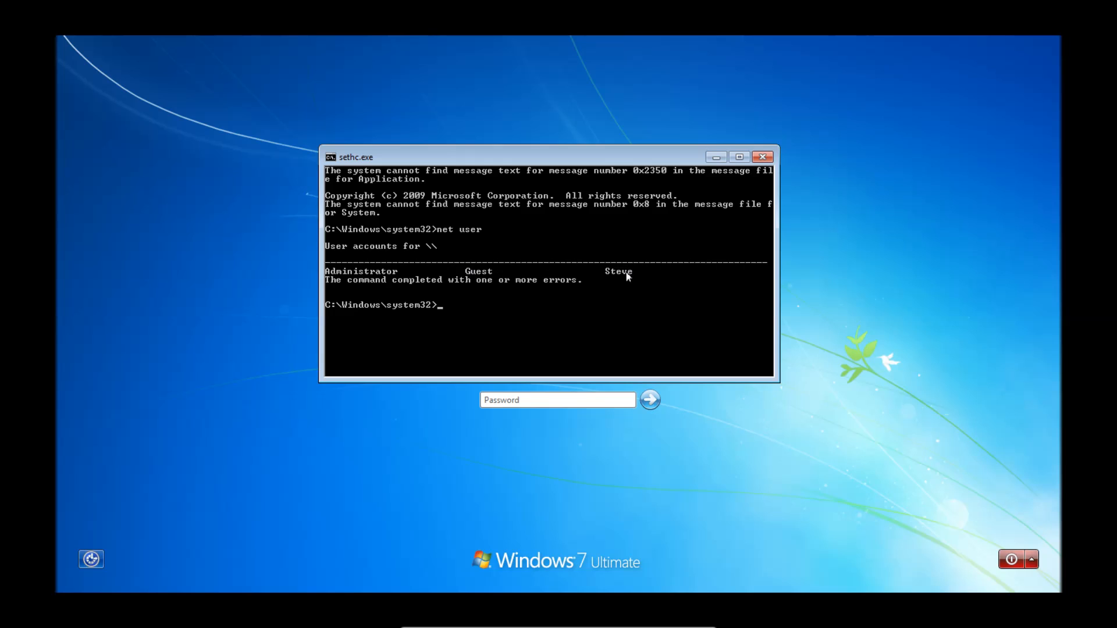
mouse_move(515, 325)
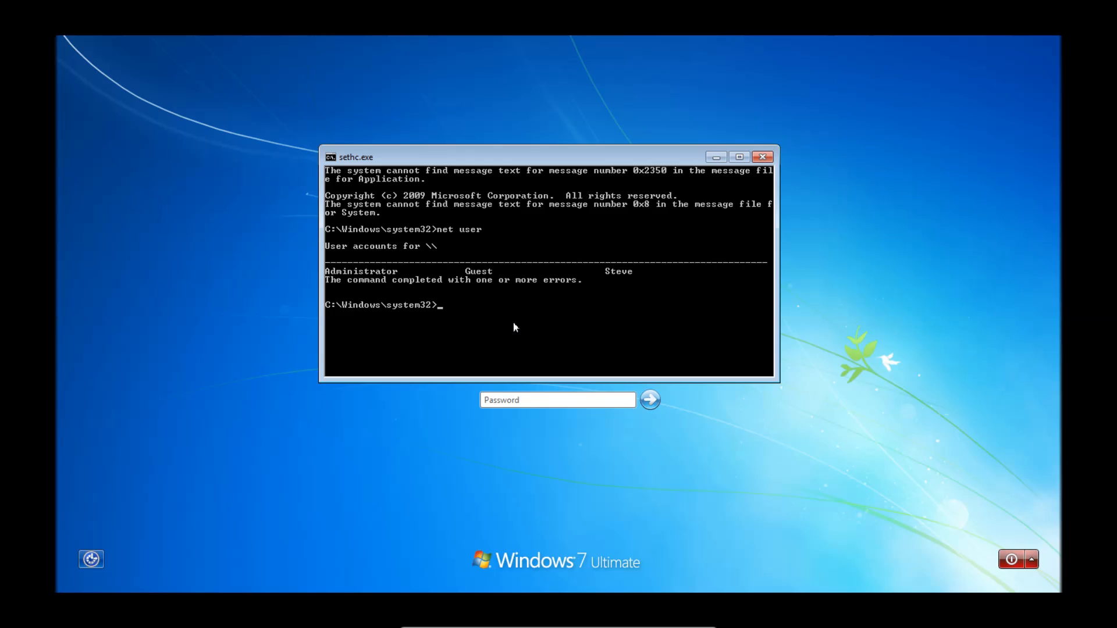
- Run net user Steve * and accept a blank new password, confirming it so the command completes successfully
type("net user Steve")
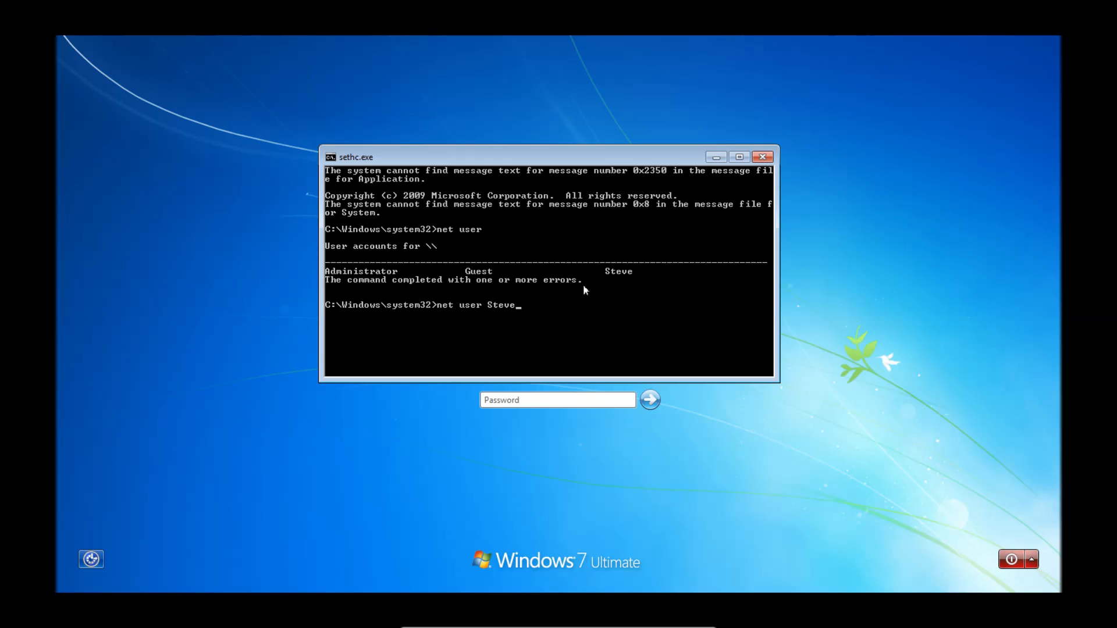
mouse_move(586, 316)
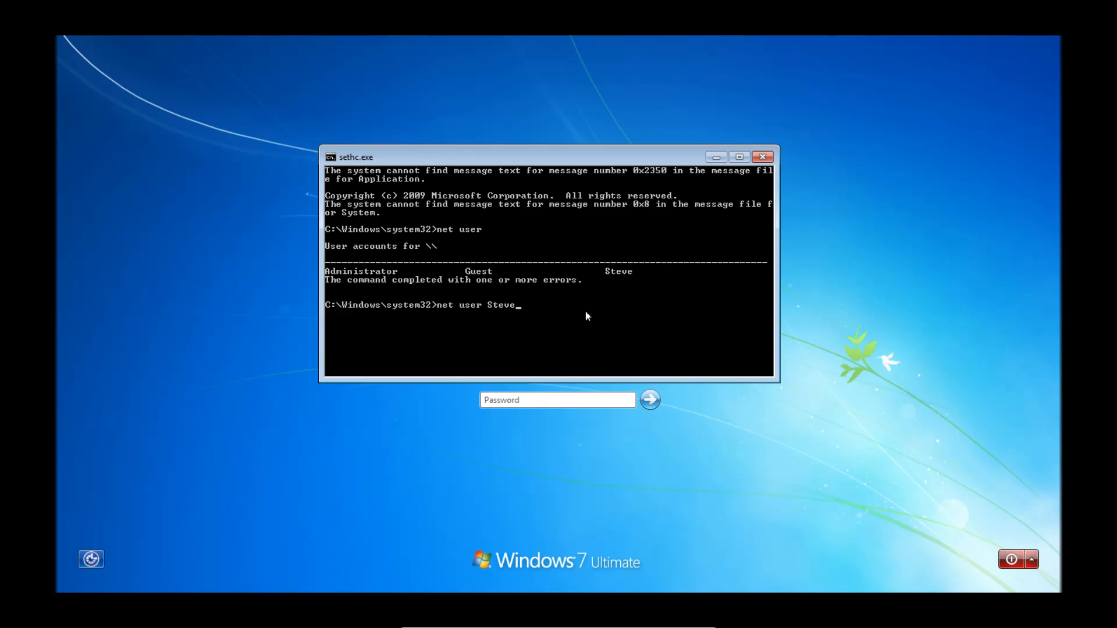
type("\" \"")
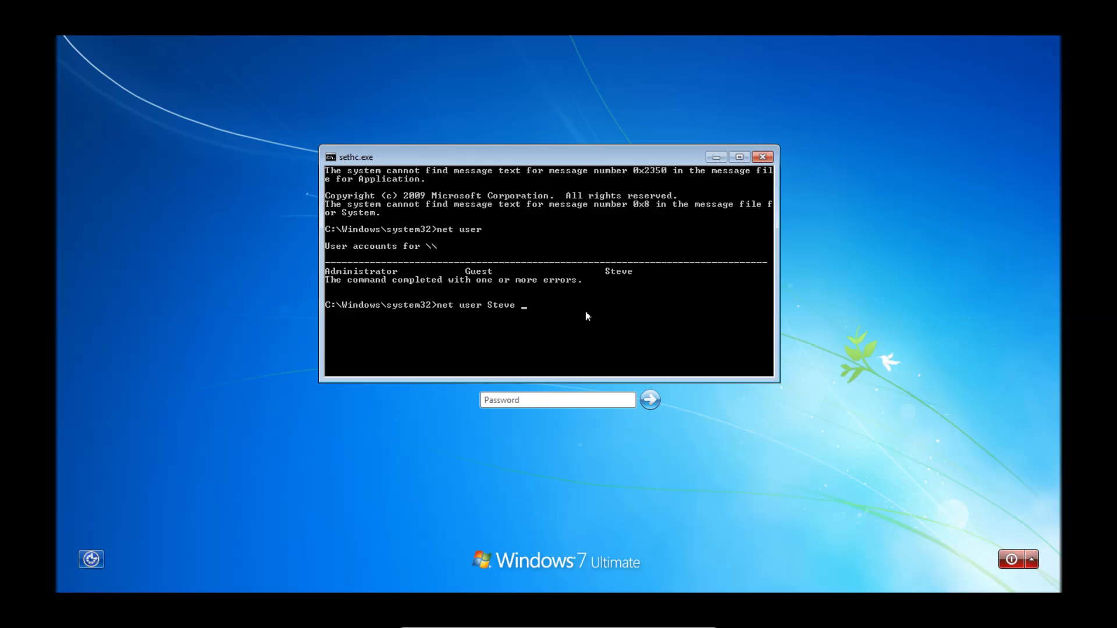
type("*")
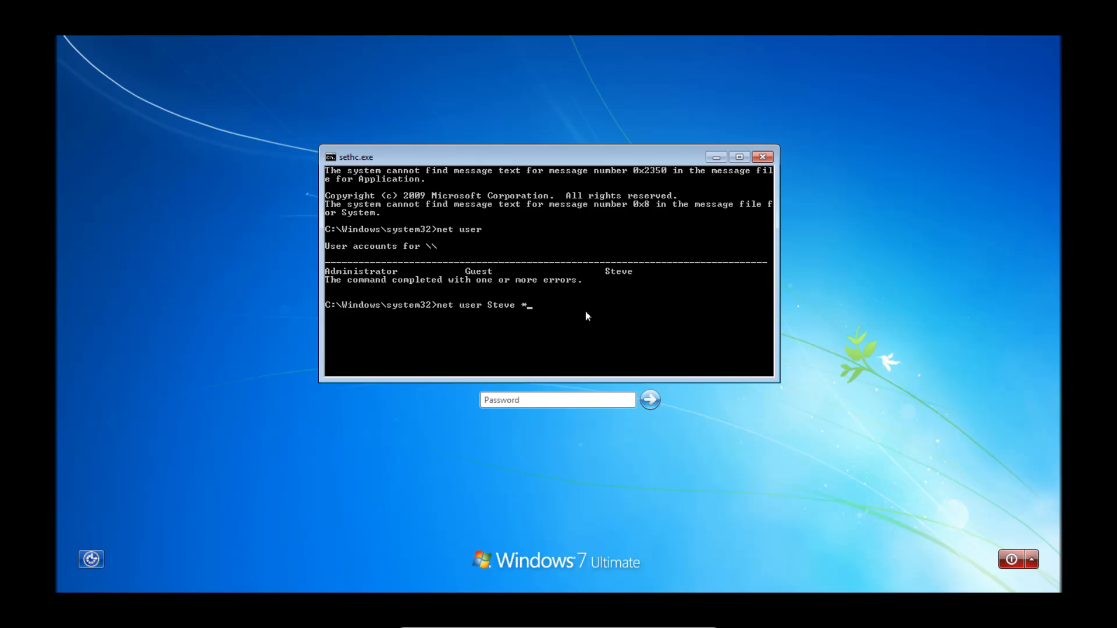
key("enter")
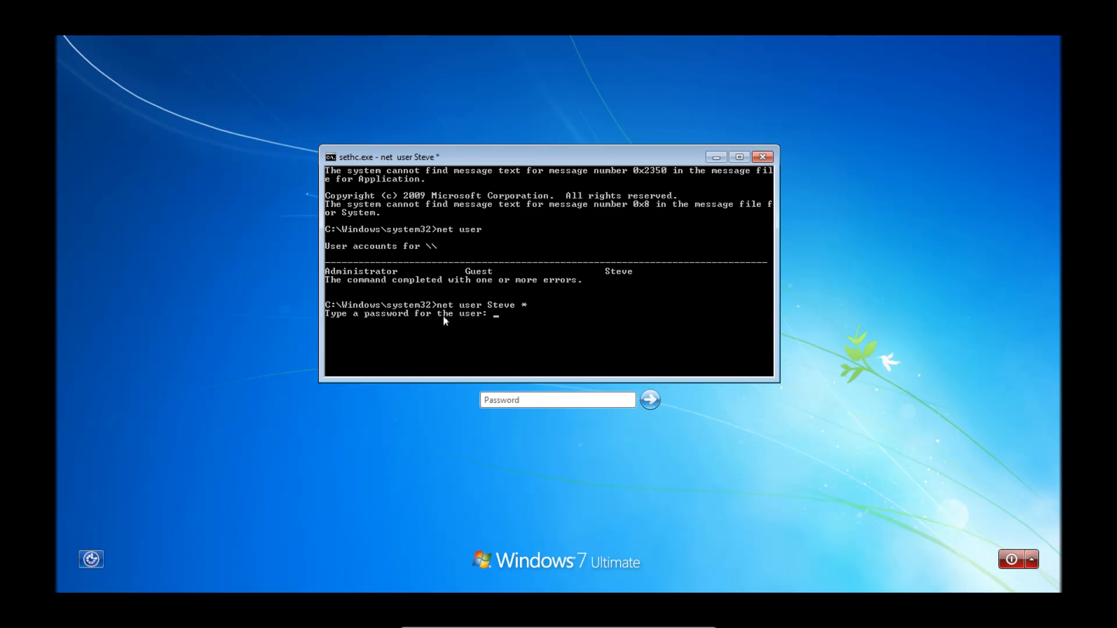
mouse_move(594, 322)
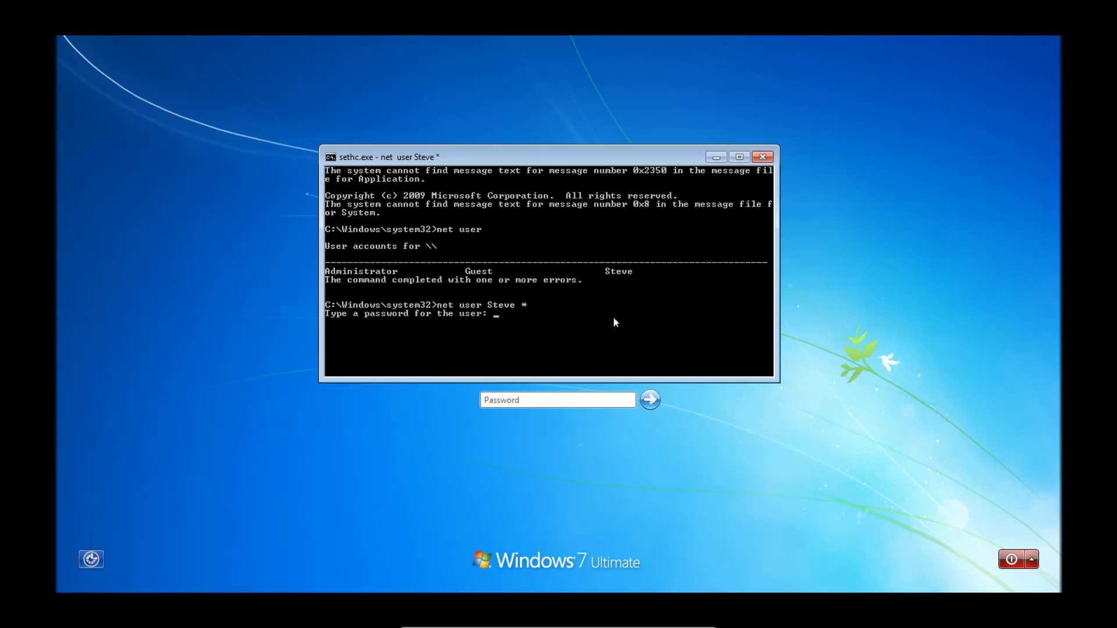
key("enter")
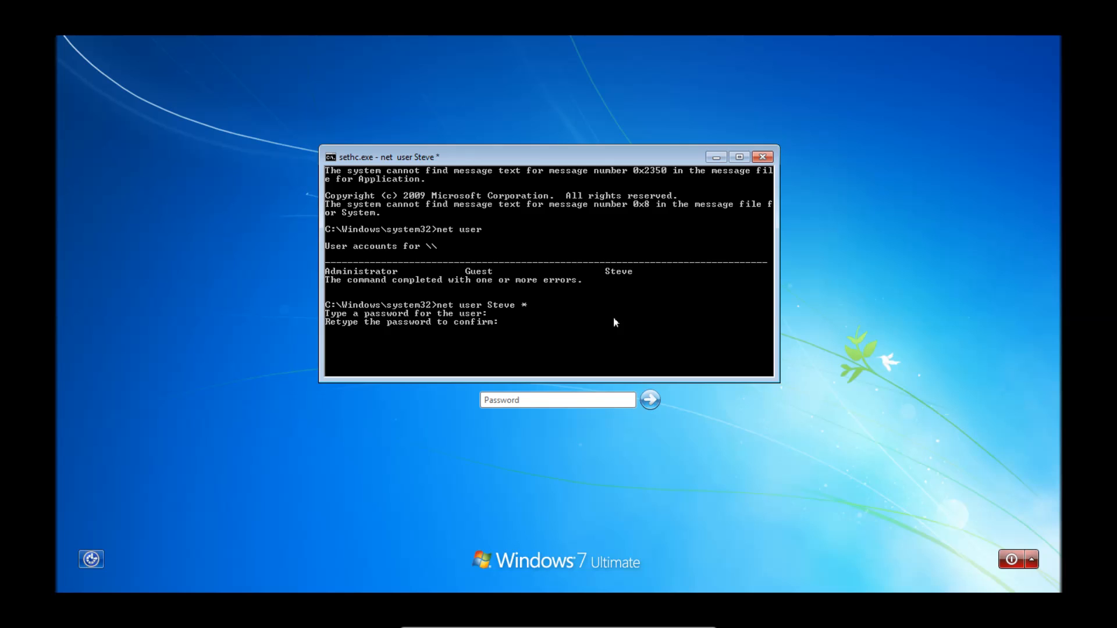
key("Enter")
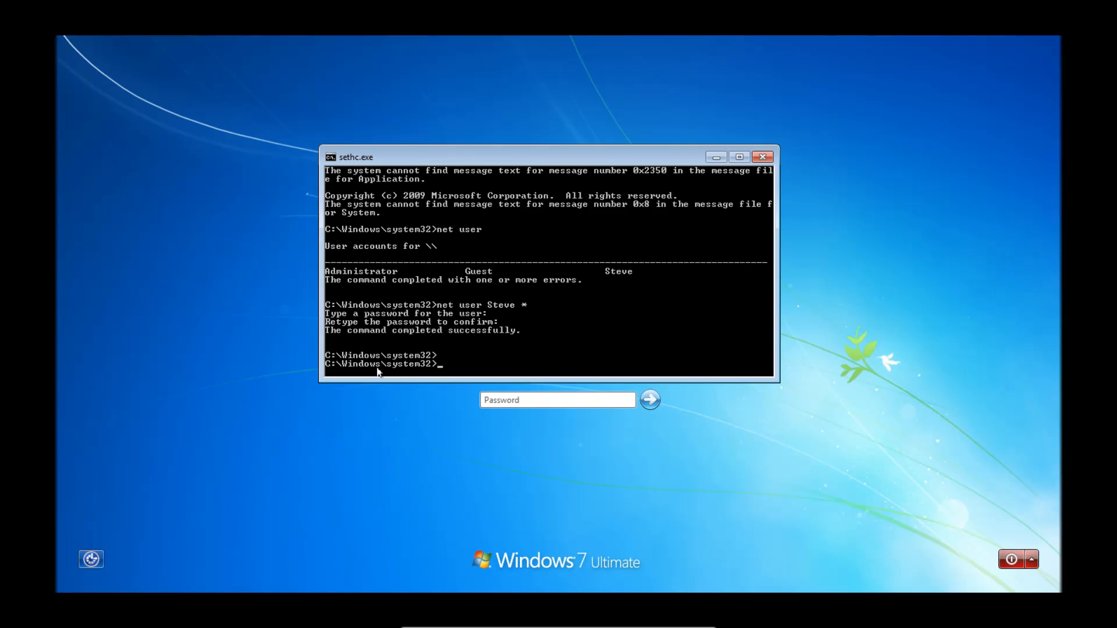
mouse_move(675, 219)
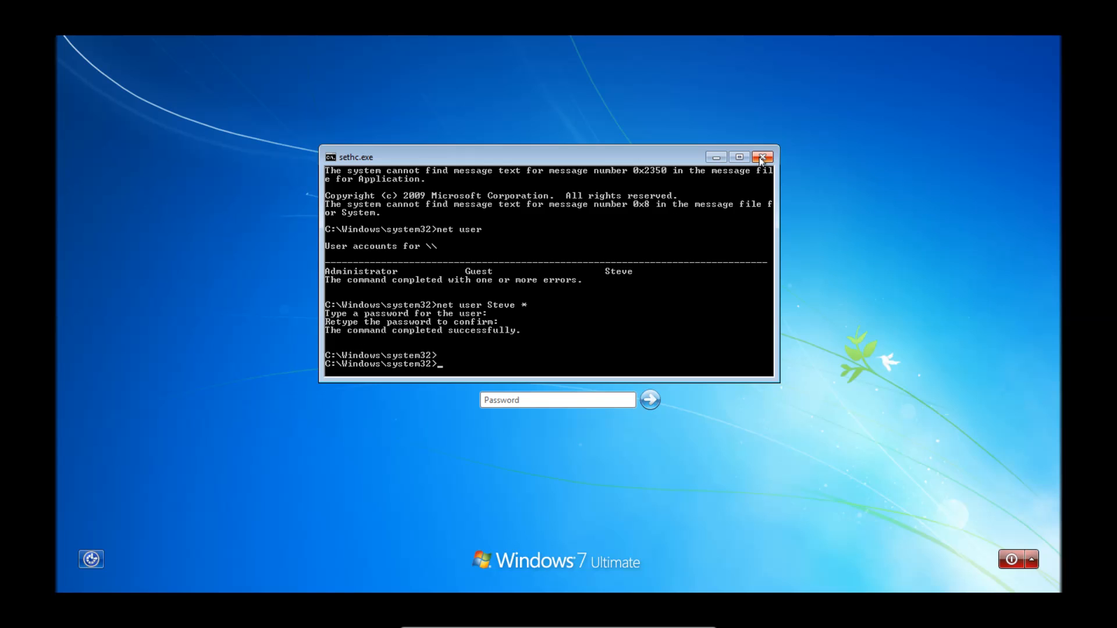
left_click(762, 157)
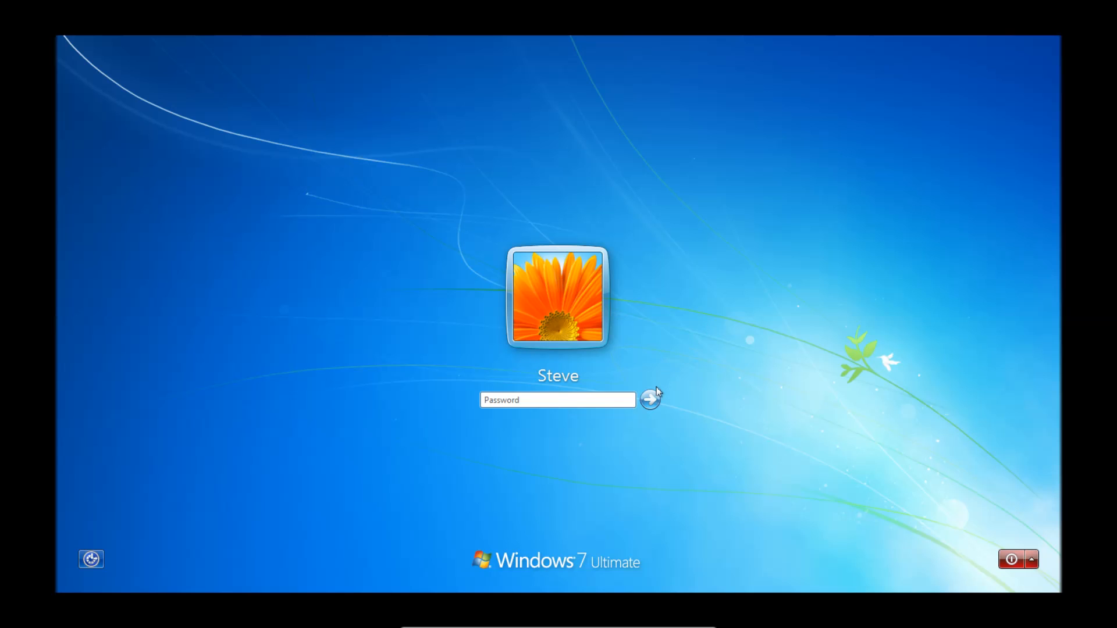
left_click(649, 399)
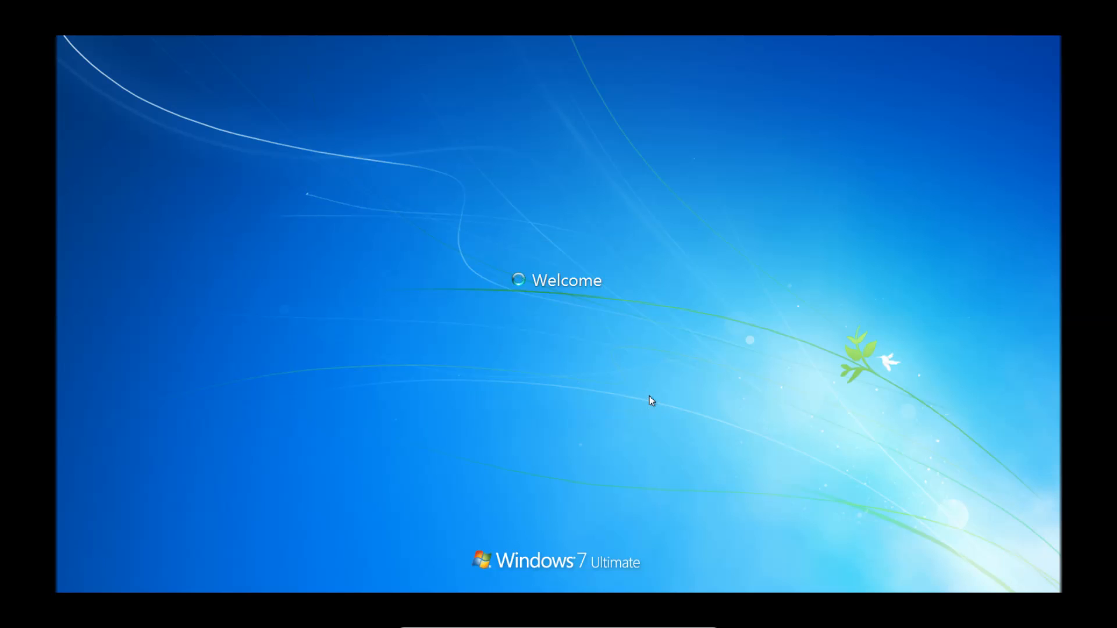